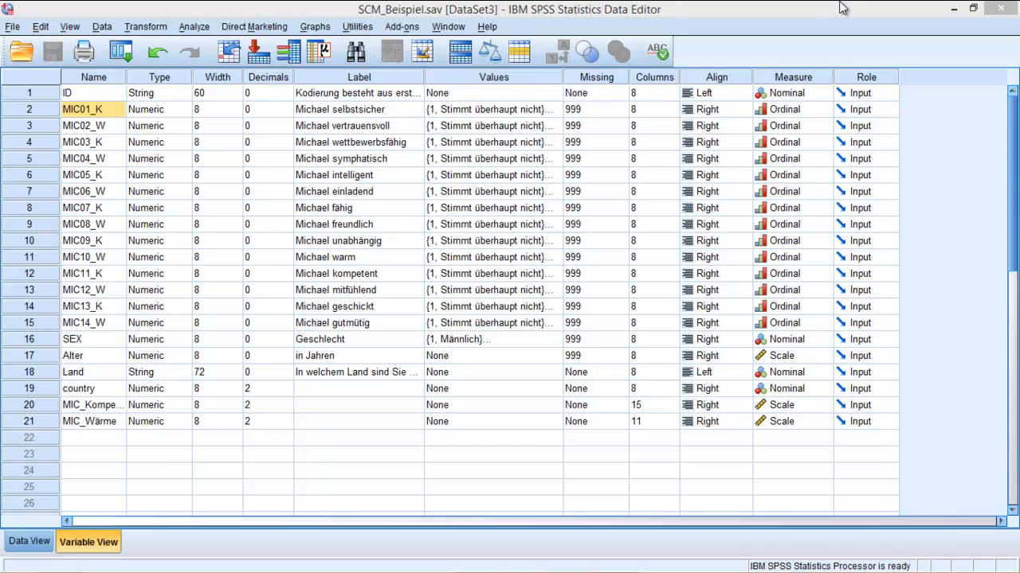
mouse_move(754, 15)
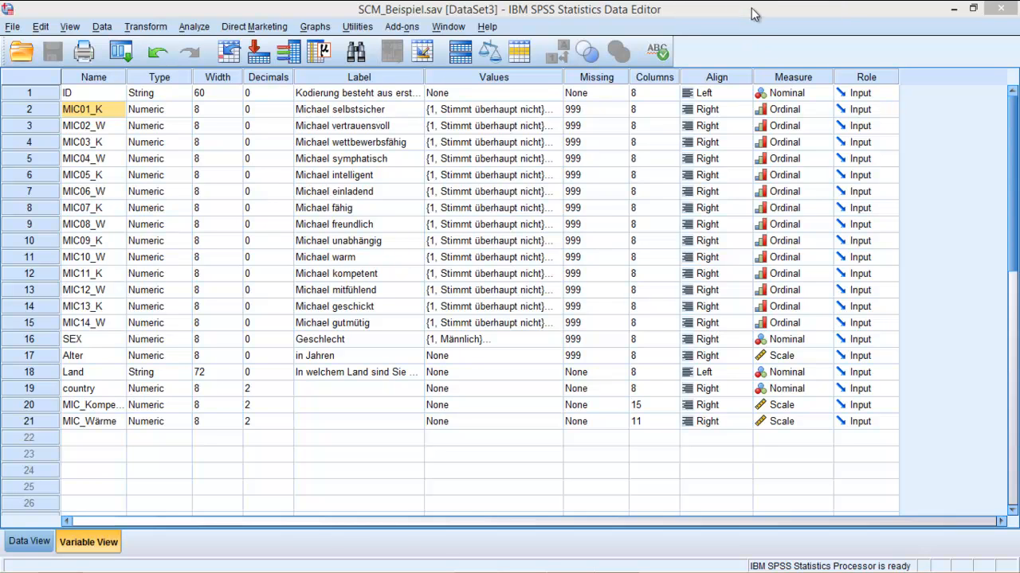
mouse_move(95, 149)
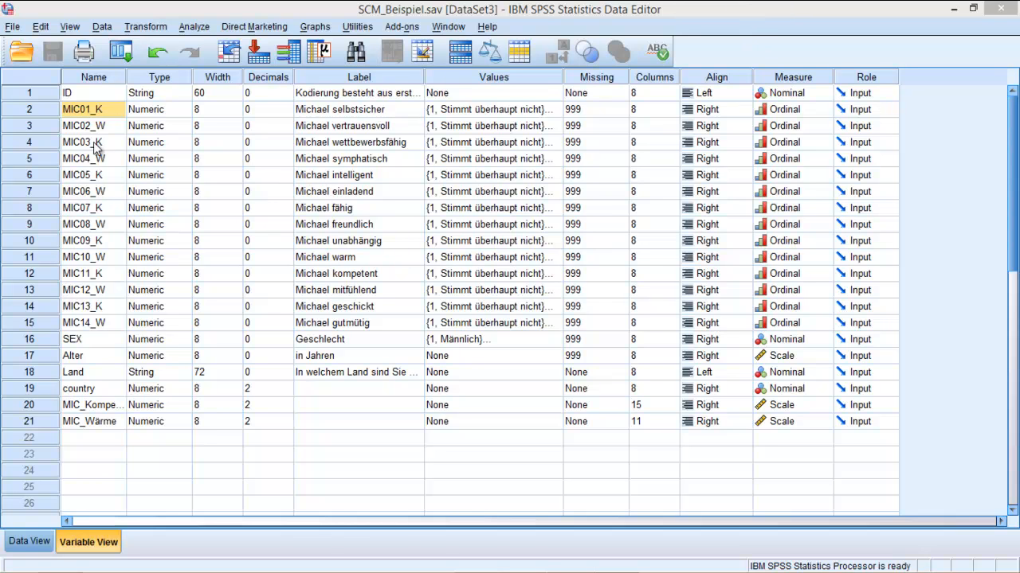
mouse_move(755, 8)
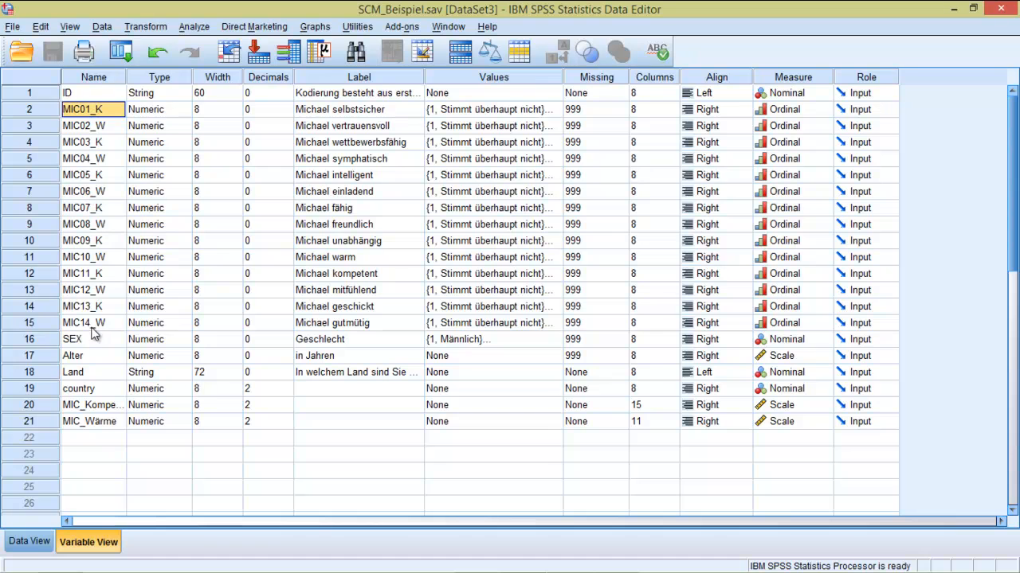
Step: Widen the Name column and inspect MIC01_K's value labels, with 1 and 7 defined
left_click(30, 109)
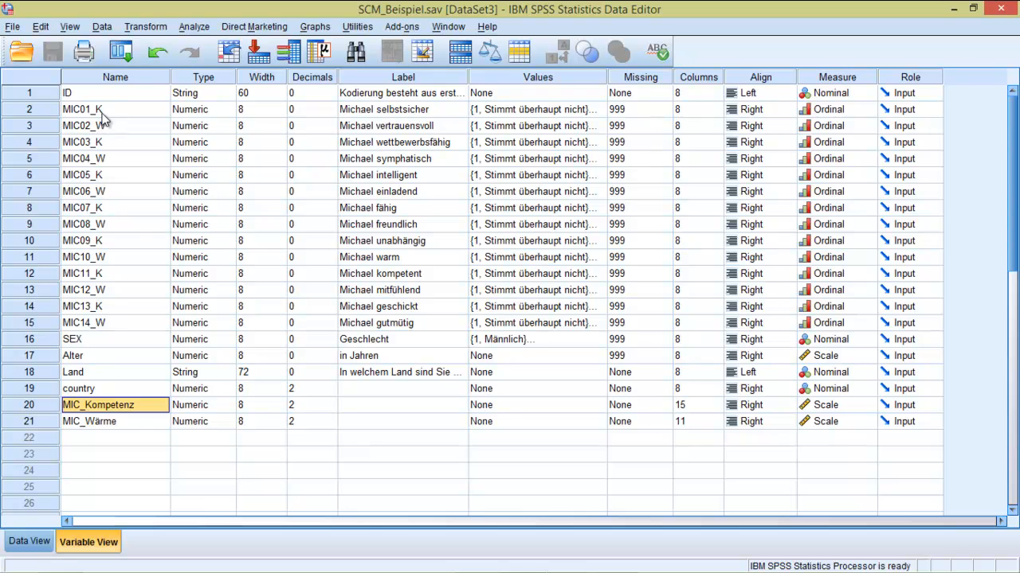
left_click(103, 142)
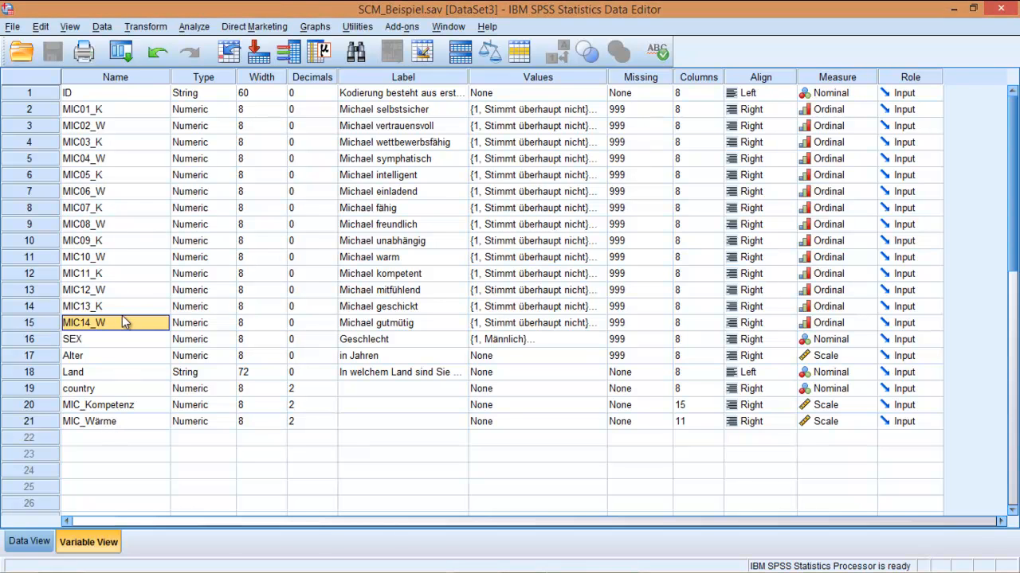
mouse_move(94, 117)
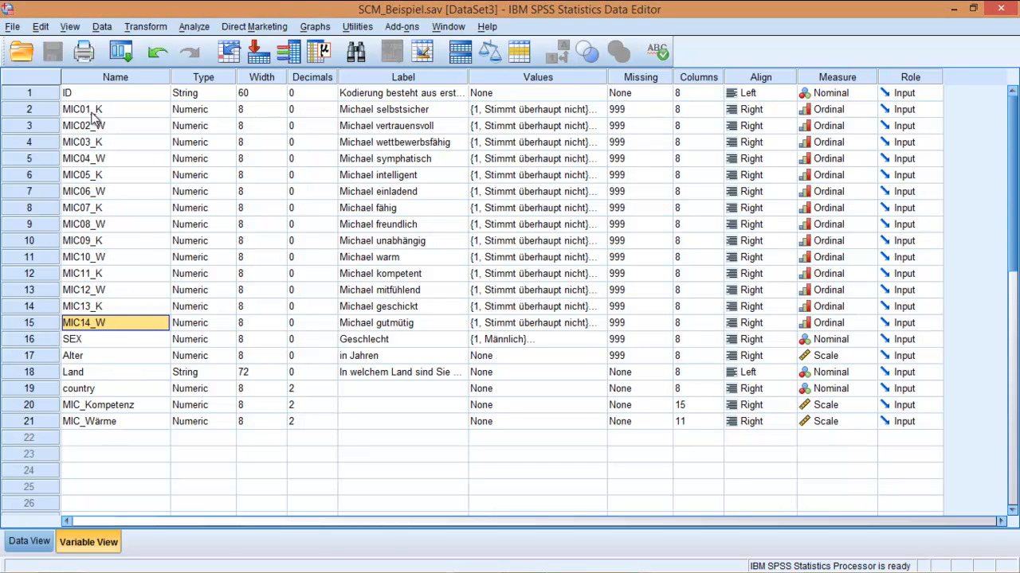
left_click(104, 109)
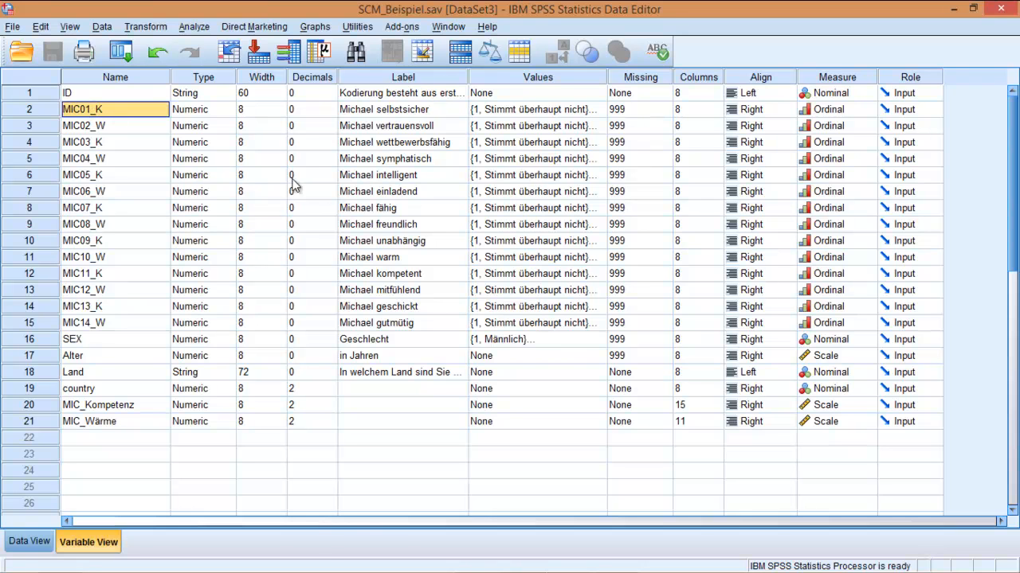
left_click(529, 109)
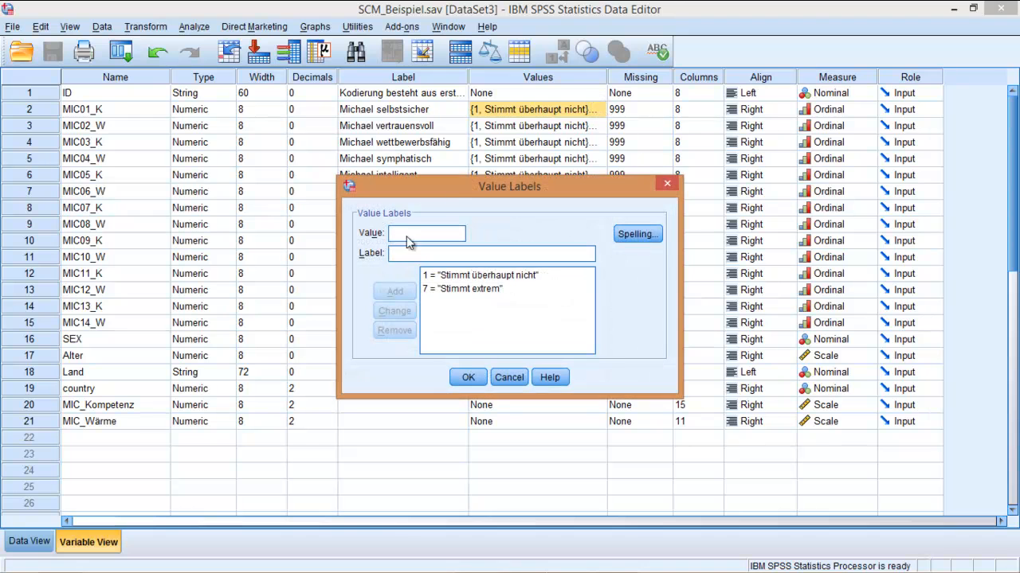
mouse_move(437, 287)
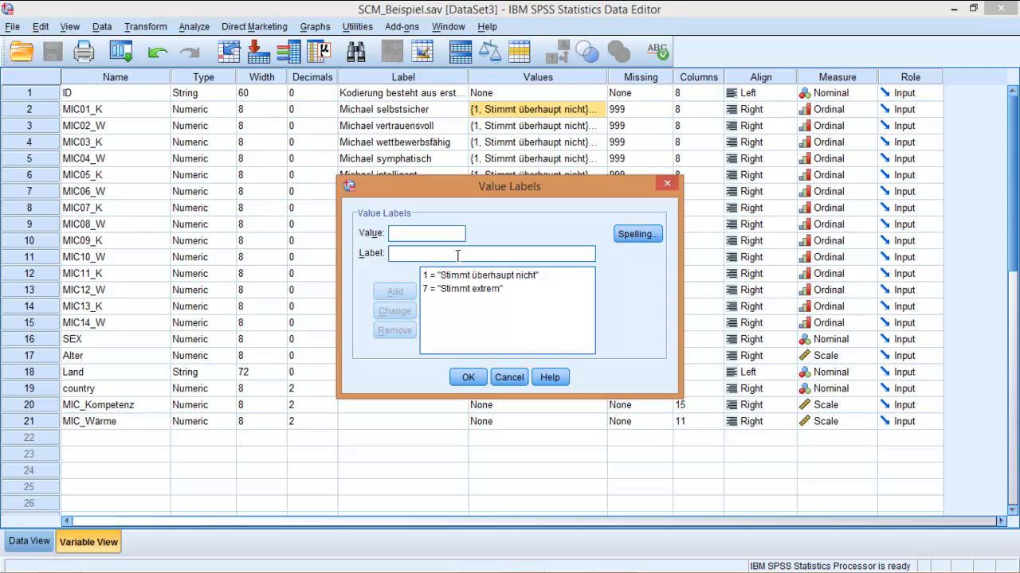
mouse_move(470, 329)
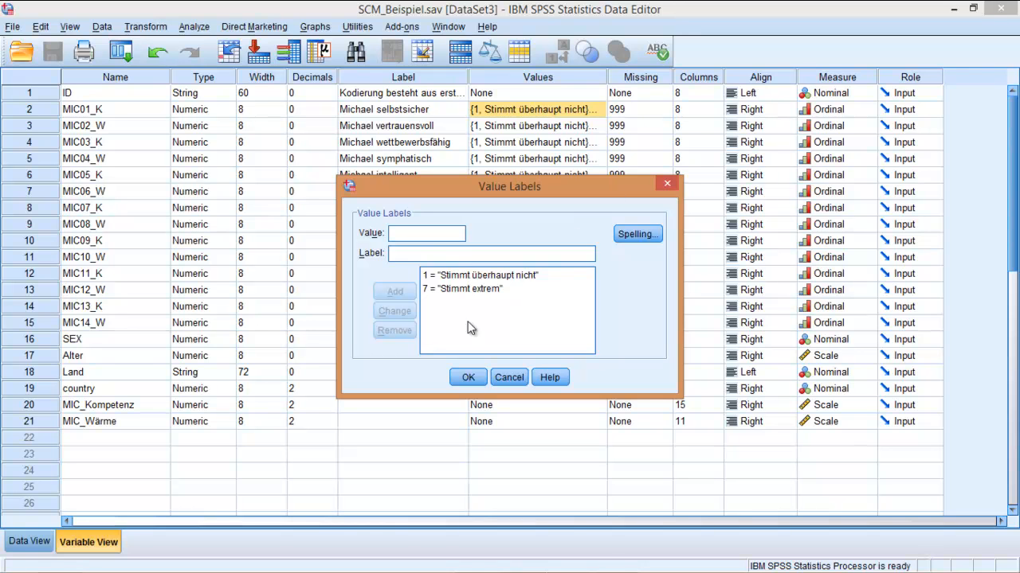
mouse_move(489, 322)
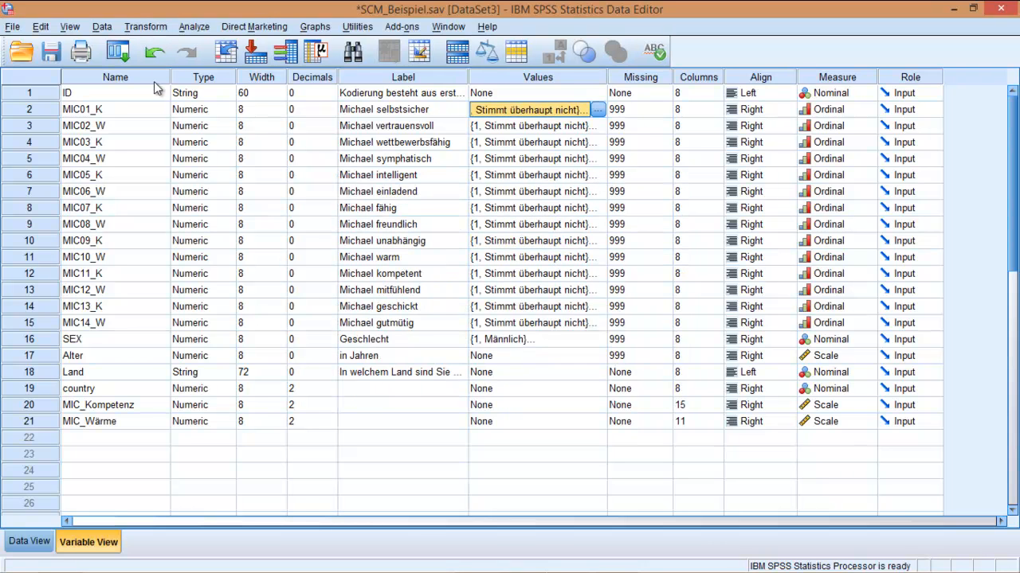
left_click(114, 109)
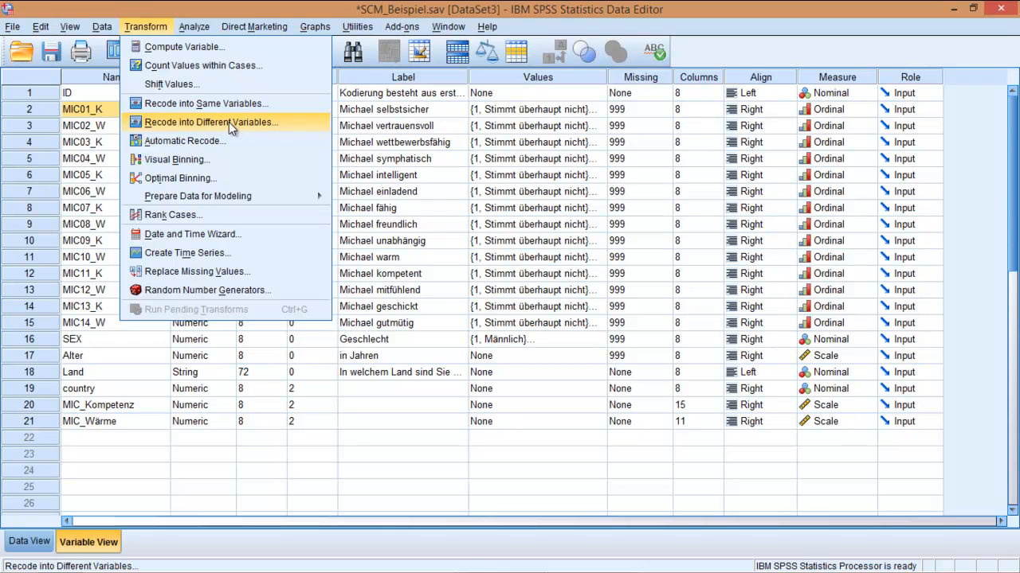
Step: Add the seven odd-numbered items MIC01_K–MIC13_K as inputs to Recode into Different Variables
left_click(211, 122)
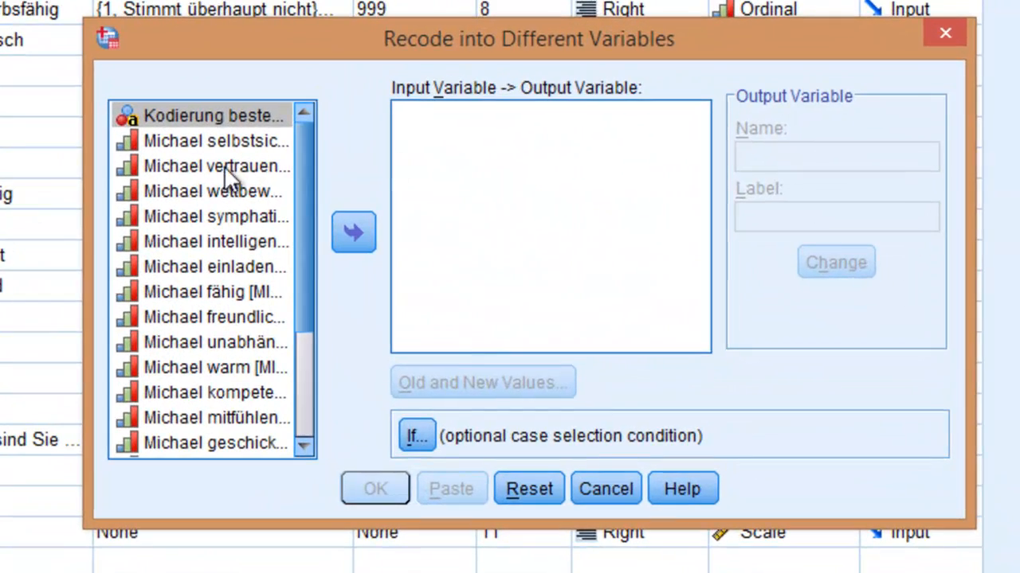
mouse_move(195, 175)
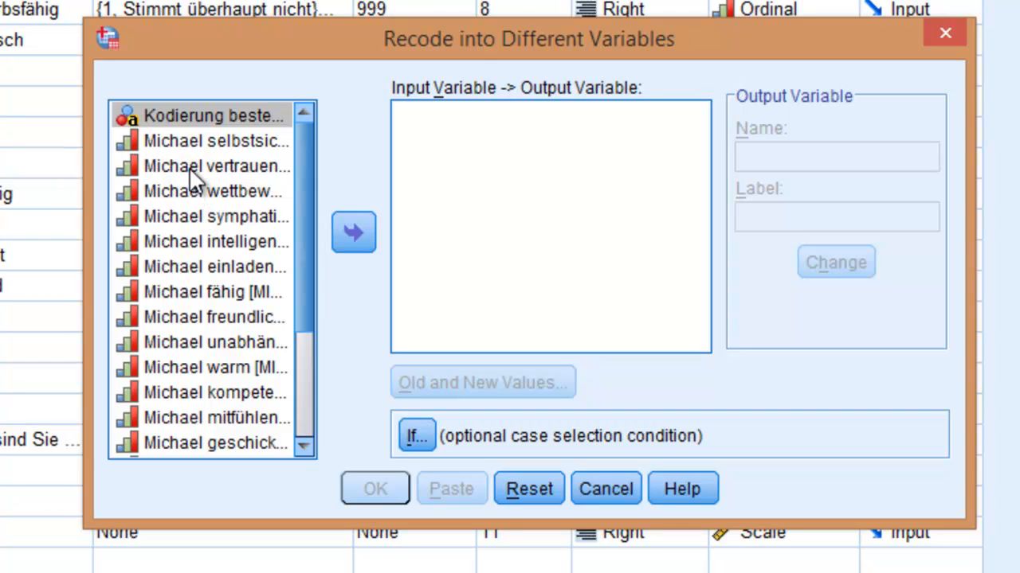
right_click(207, 192)
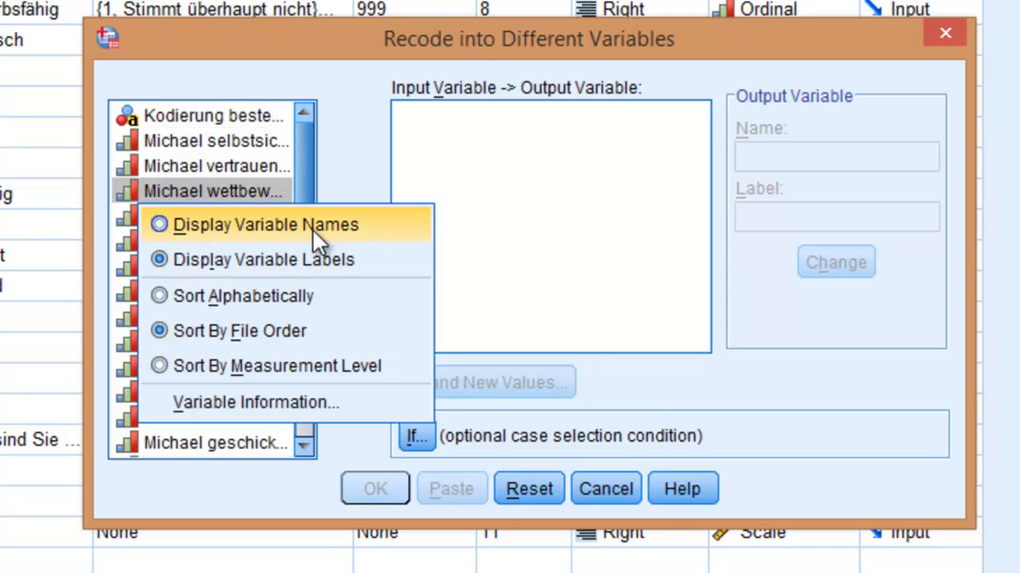
left_click(286, 224)
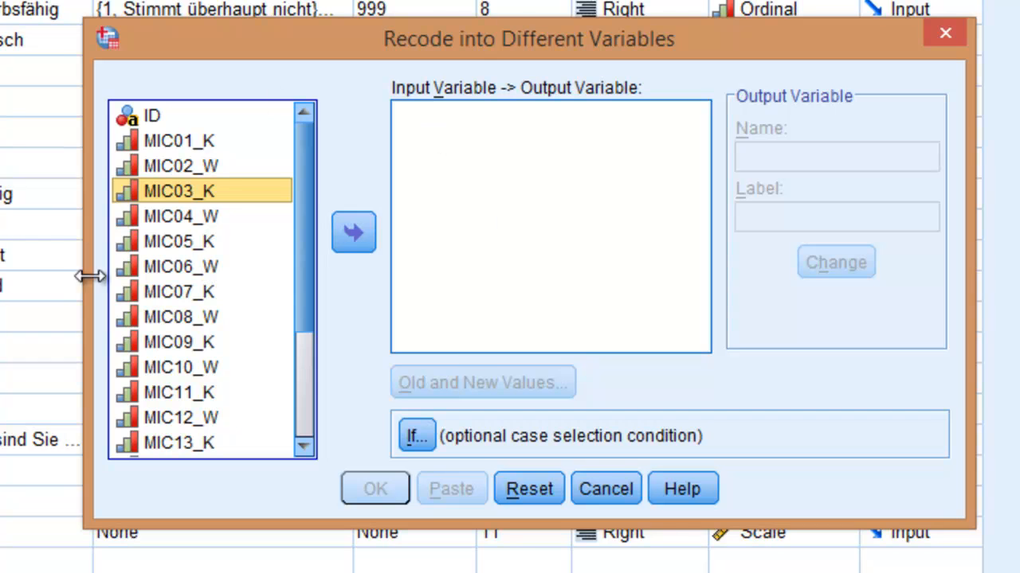
left_click(180, 141)
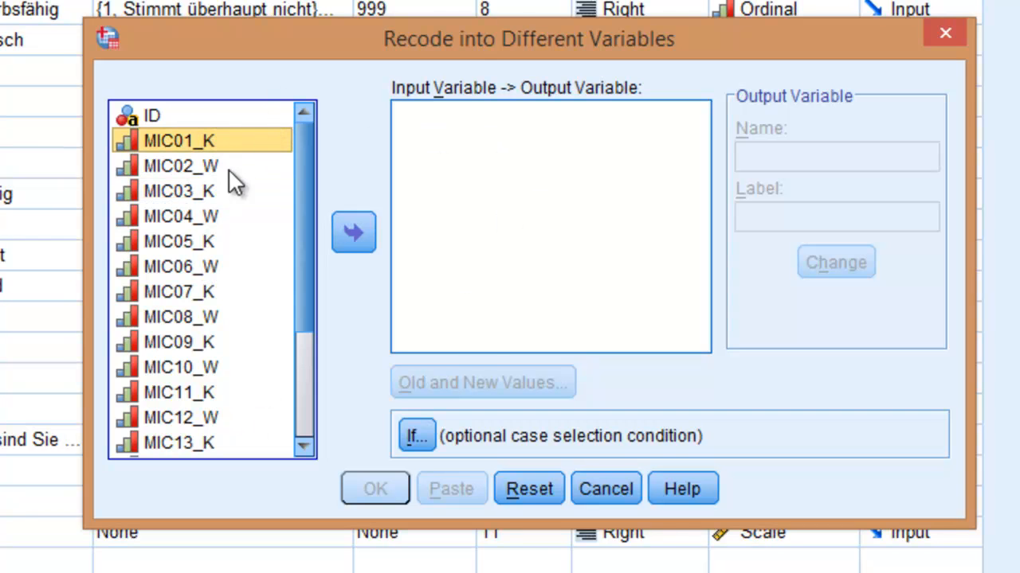
mouse_move(191, 205)
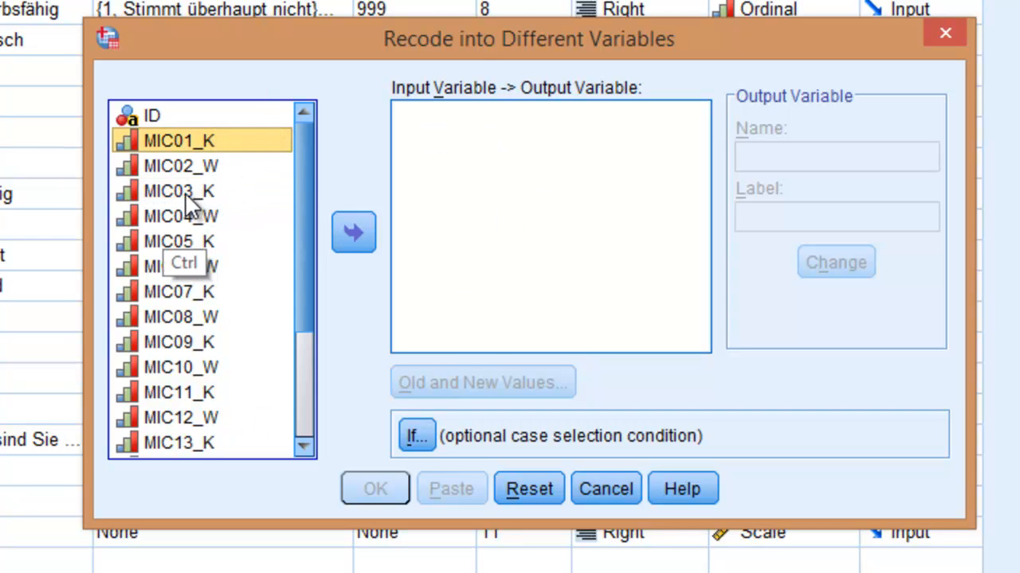
left_click(179, 291)
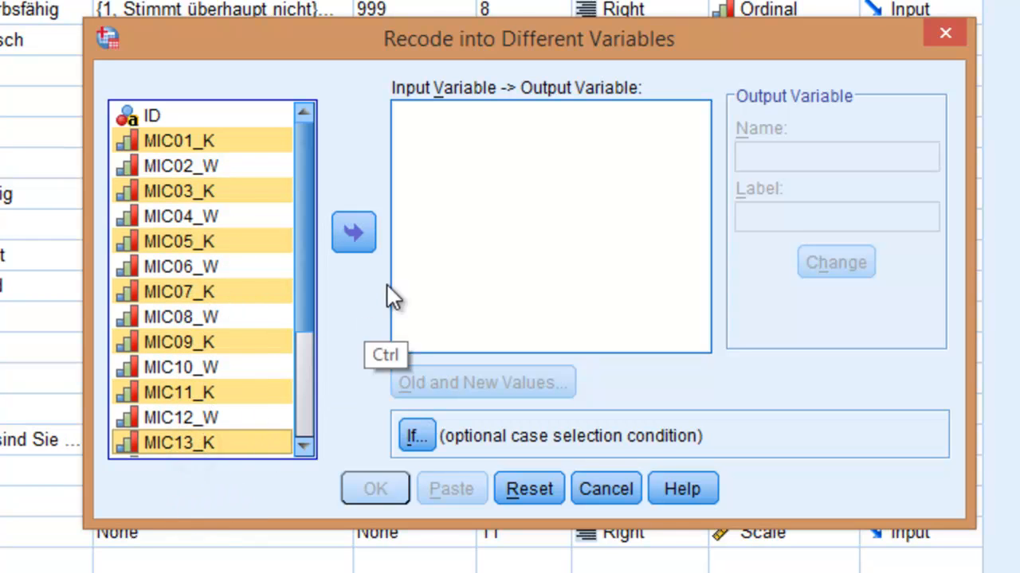
left_click(353, 232)
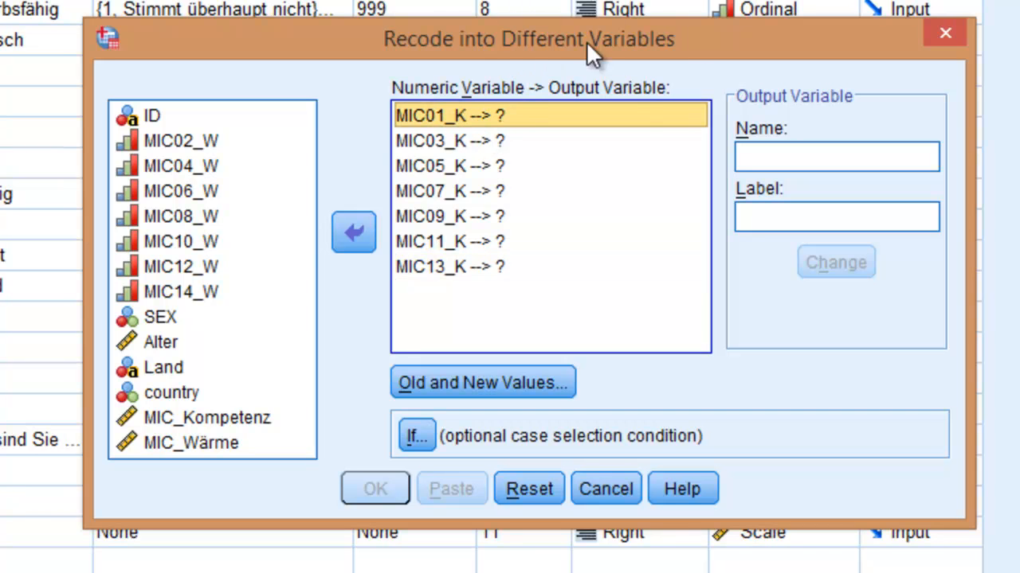
mouse_move(717, 143)
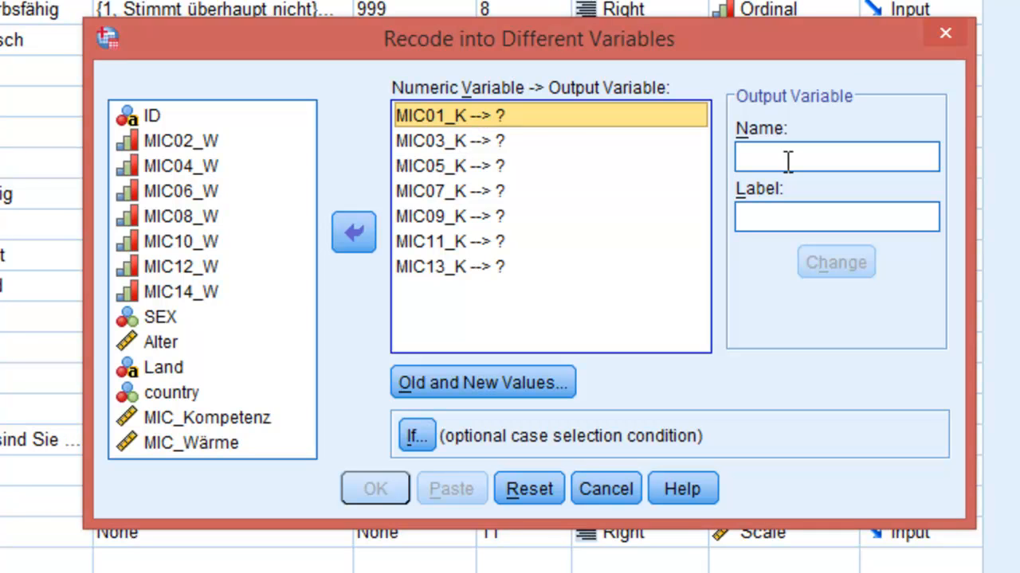
Step: Name MIC01_K's output MIC01_K_RE with a label, then assign MIC03_K's output variable
type("MIC")
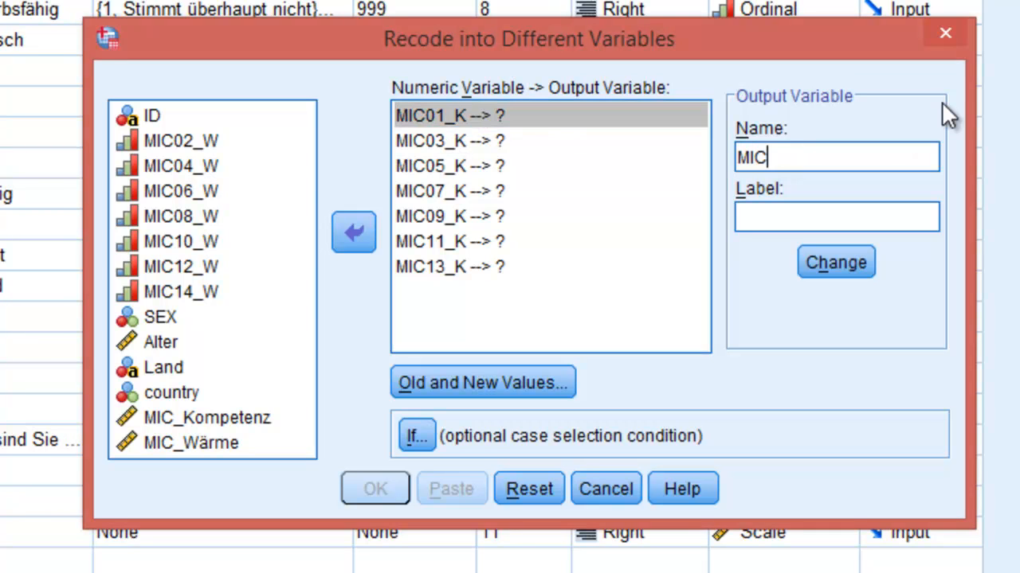
type("01_")
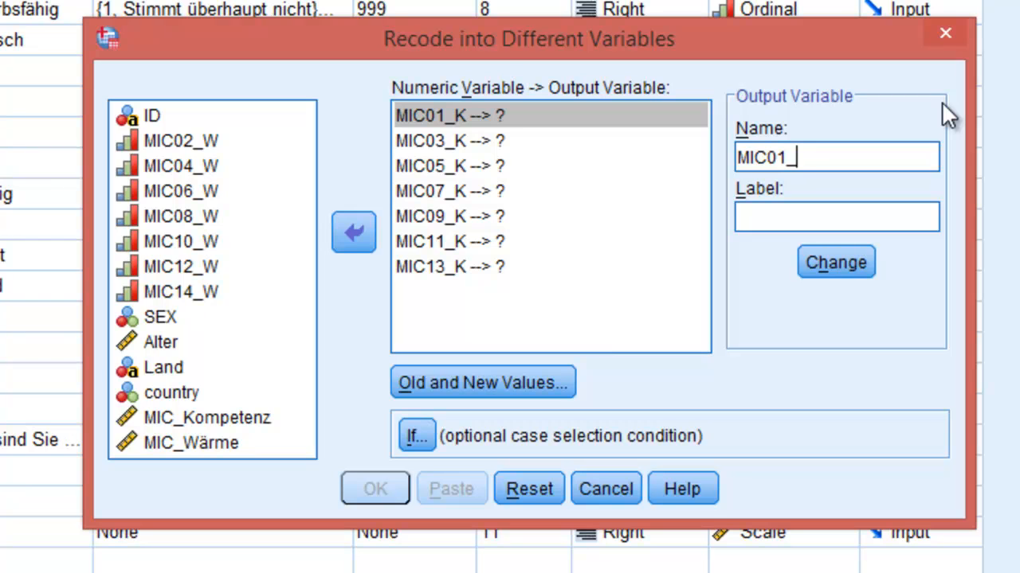
type("K-")
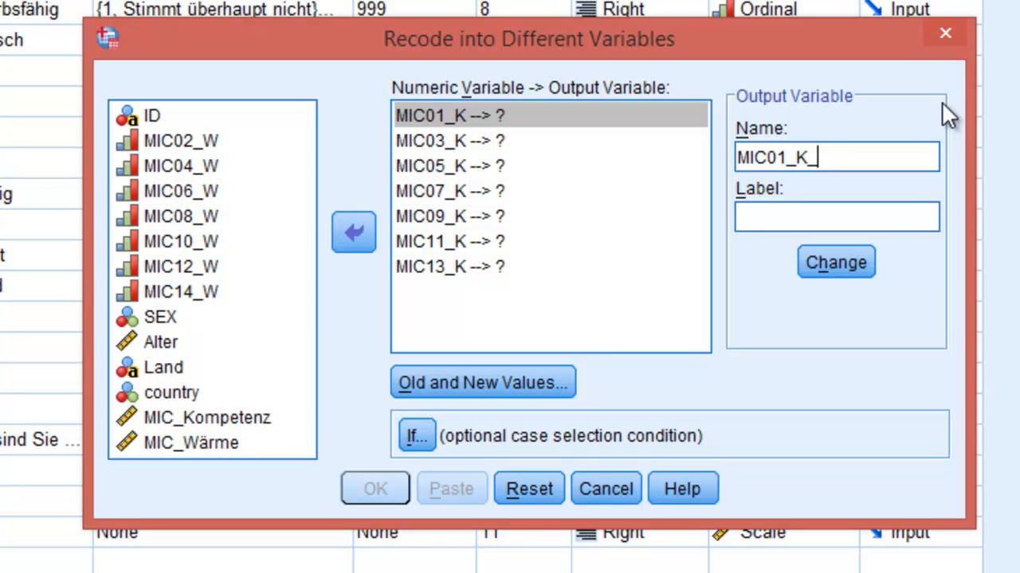
type("RE")
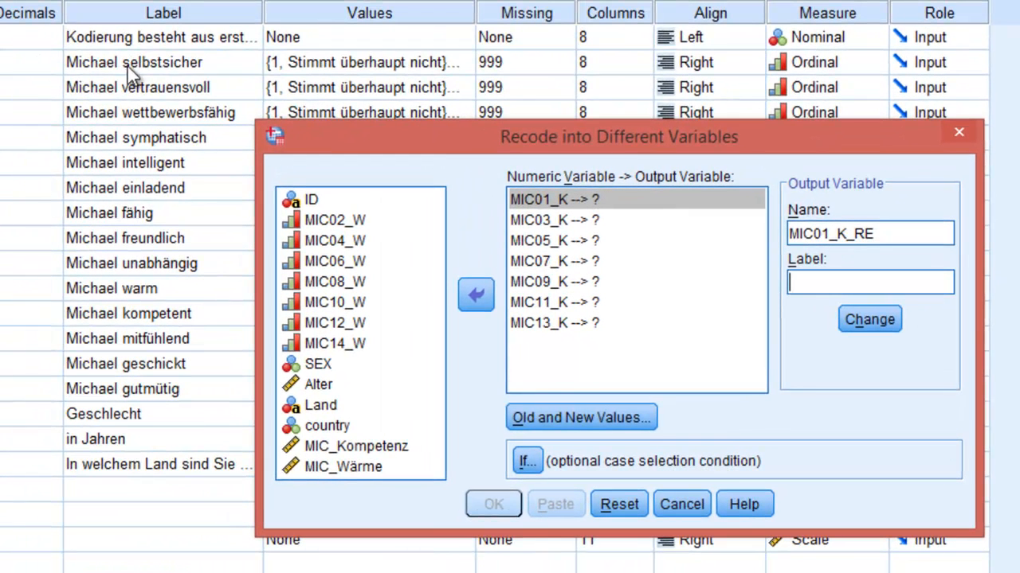
type("Mi")
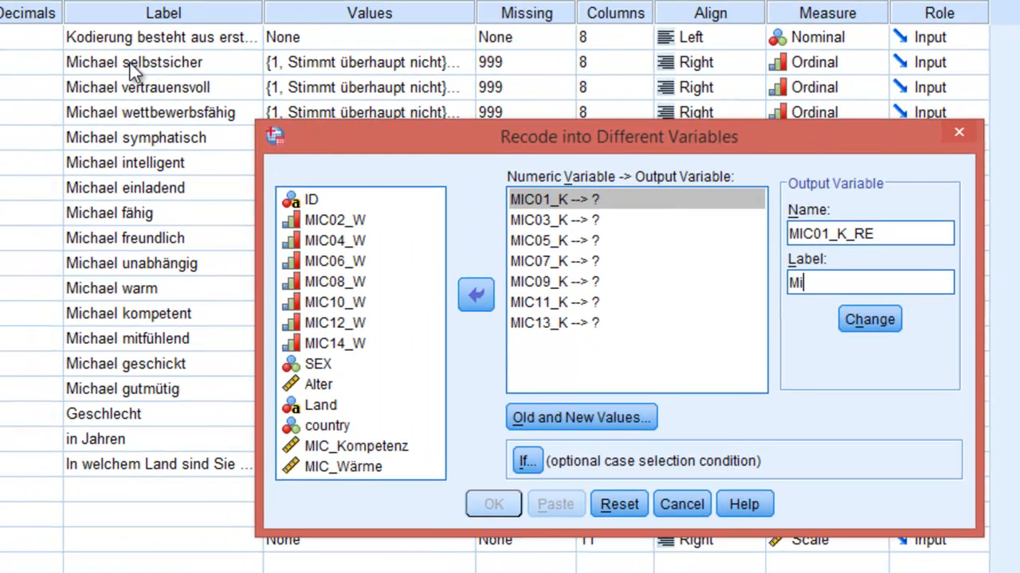
type("chael selbs")
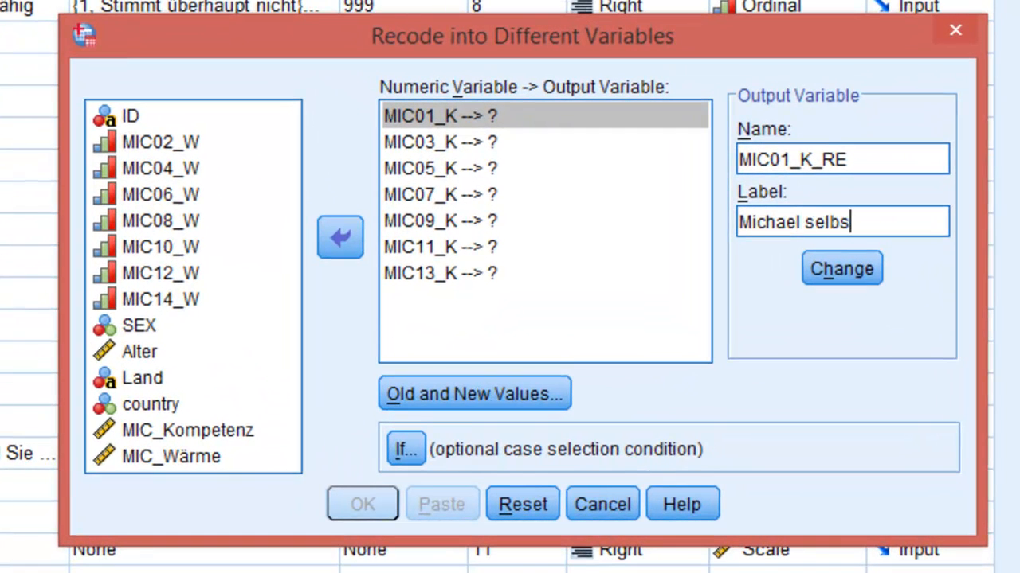
type("ti")
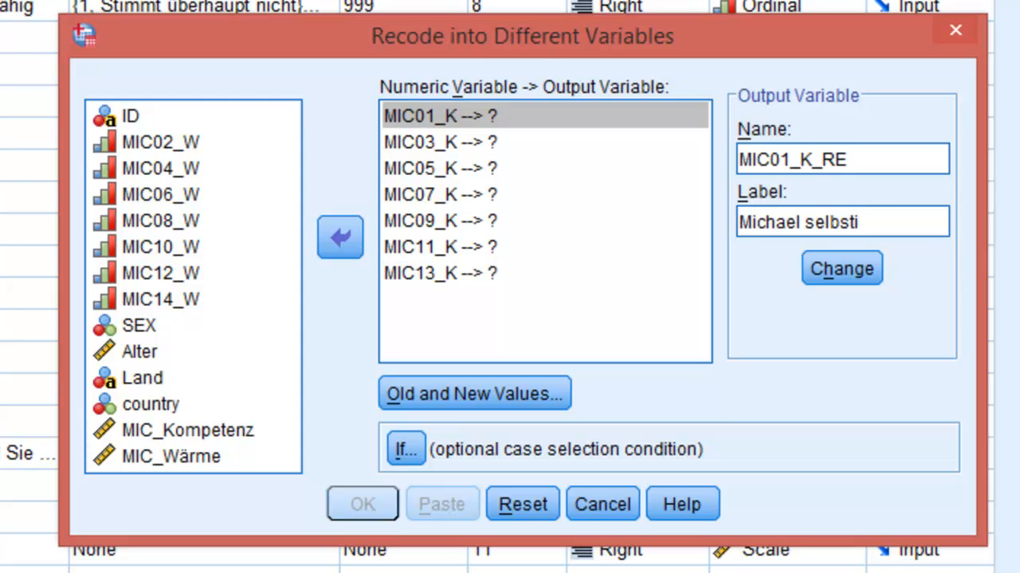
type("cher")
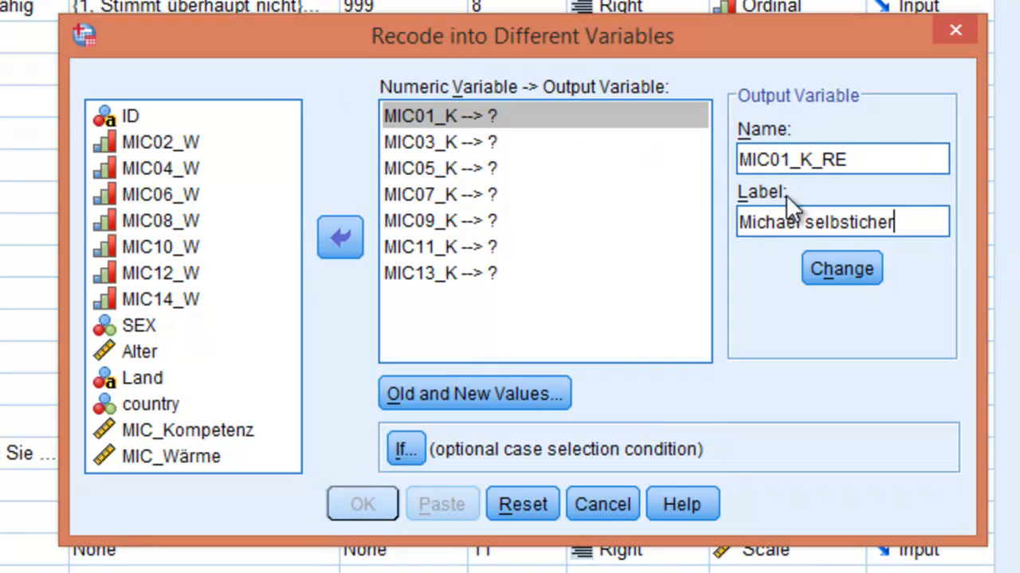
left_click(841, 269)
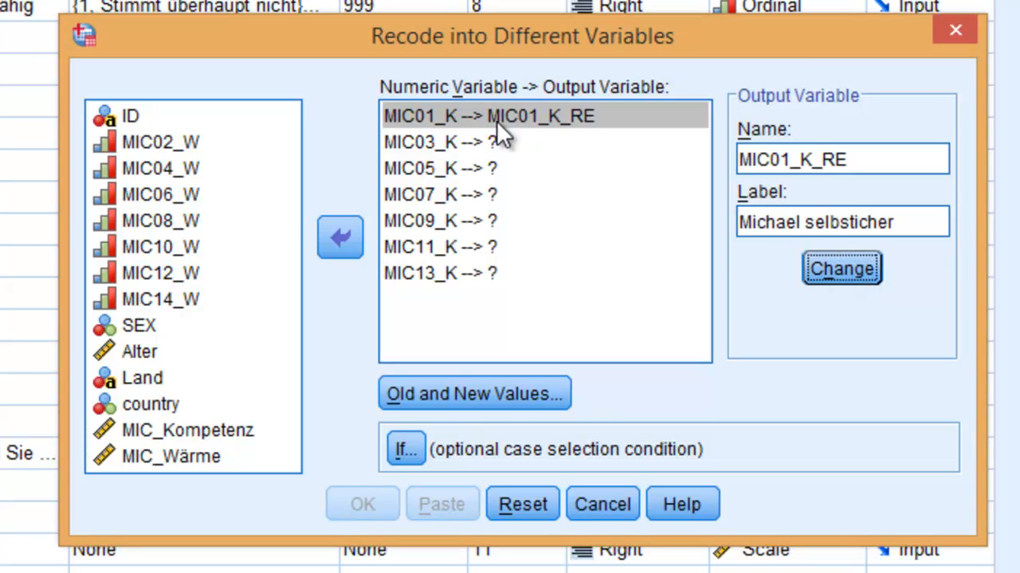
mouse_move(555, 128)
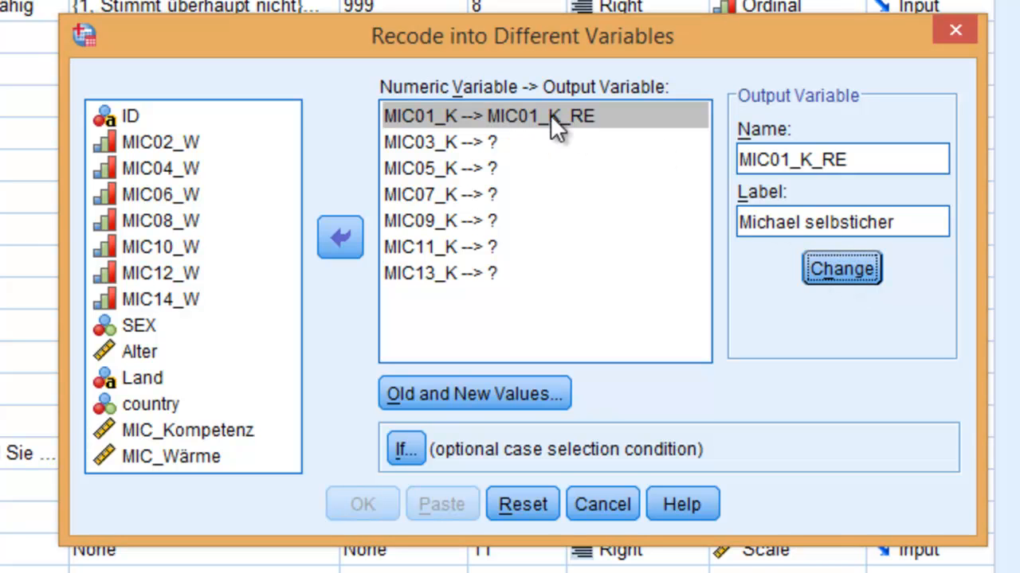
mouse_move(605, 107)
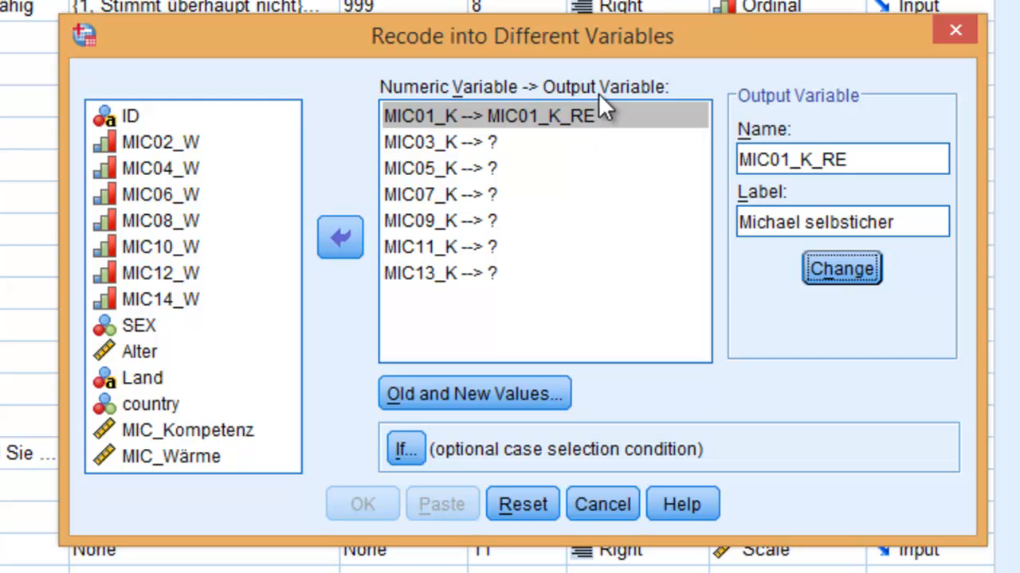
mouse_move(494, 147)
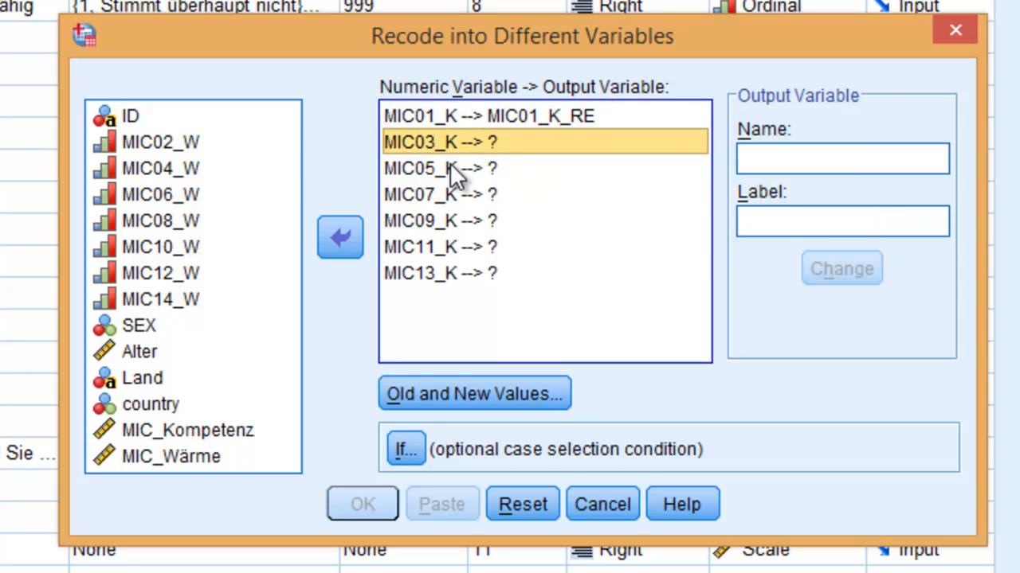
mouse_move(506, 131)
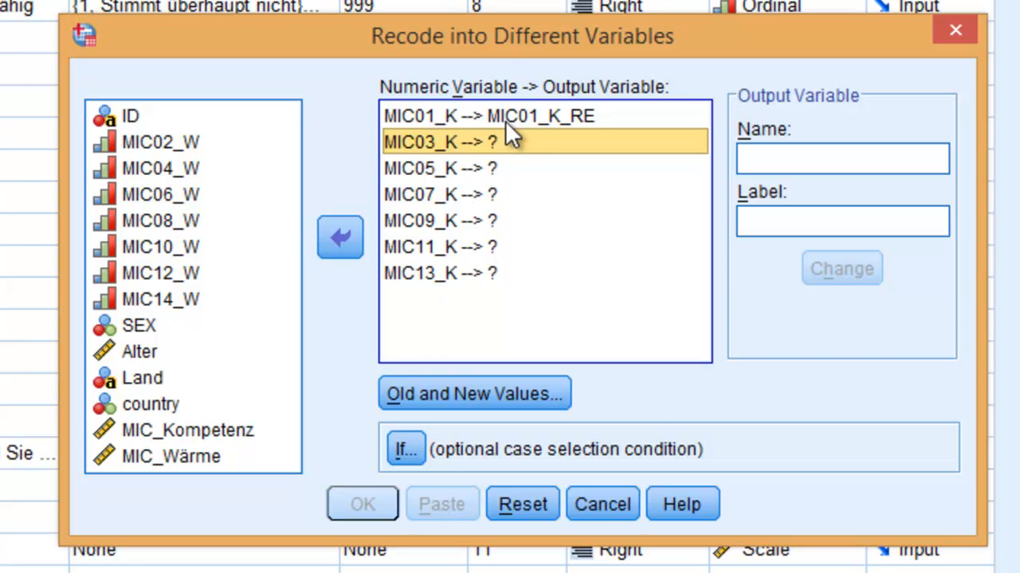
left_click(486, 115)
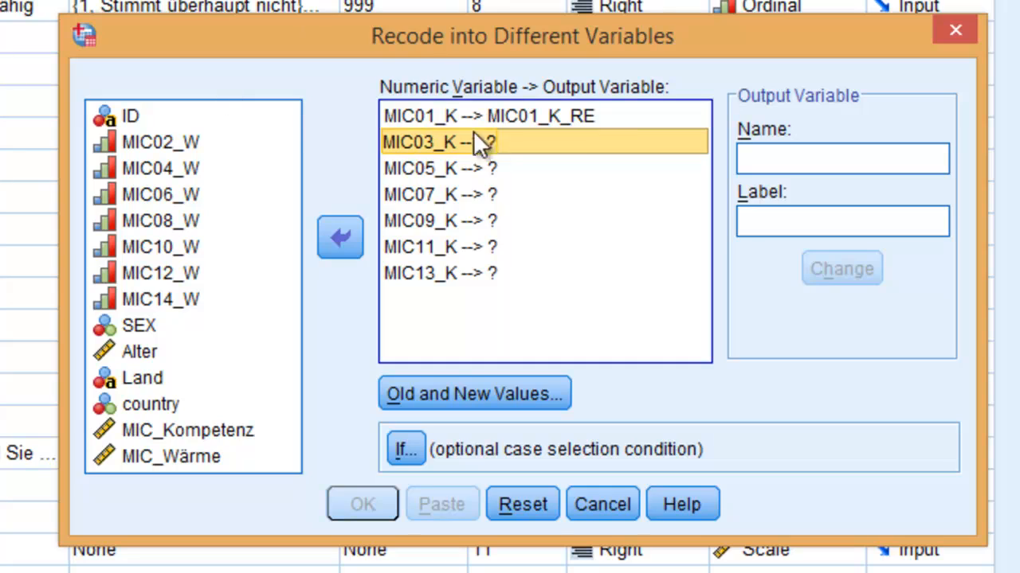
left_click(841, 268)
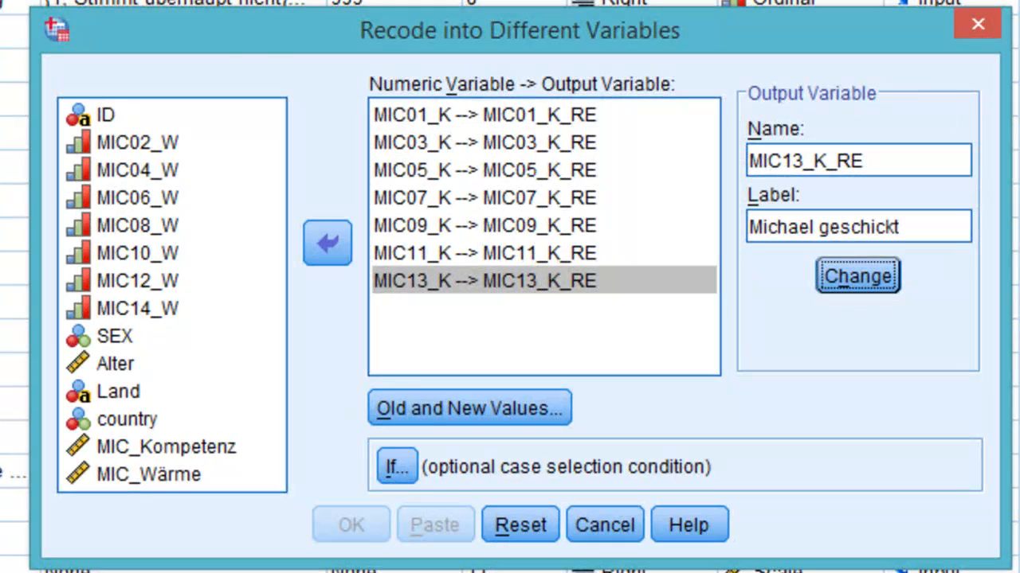
mouse_move(522, 131)
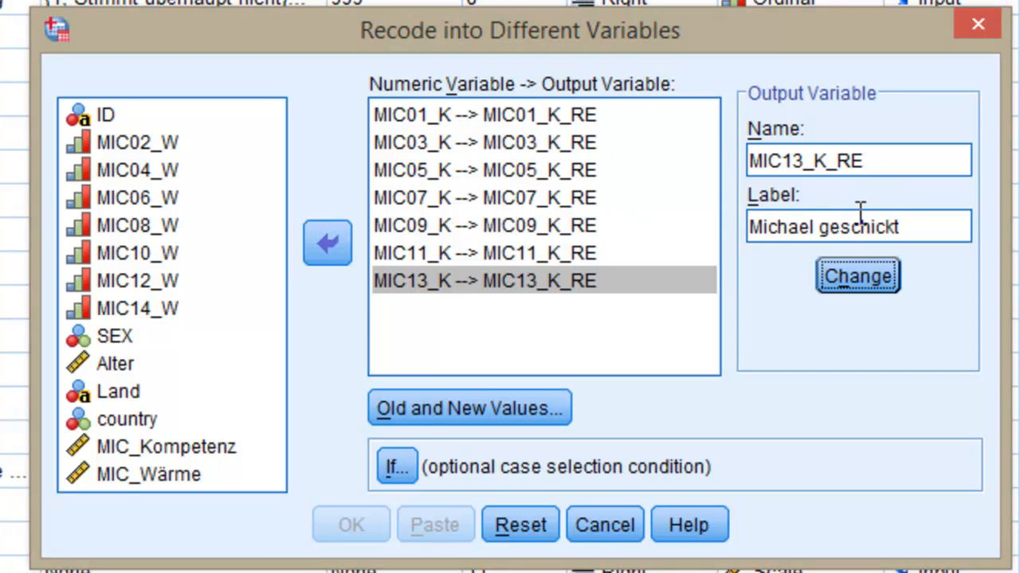
mouse_move(442, 12)
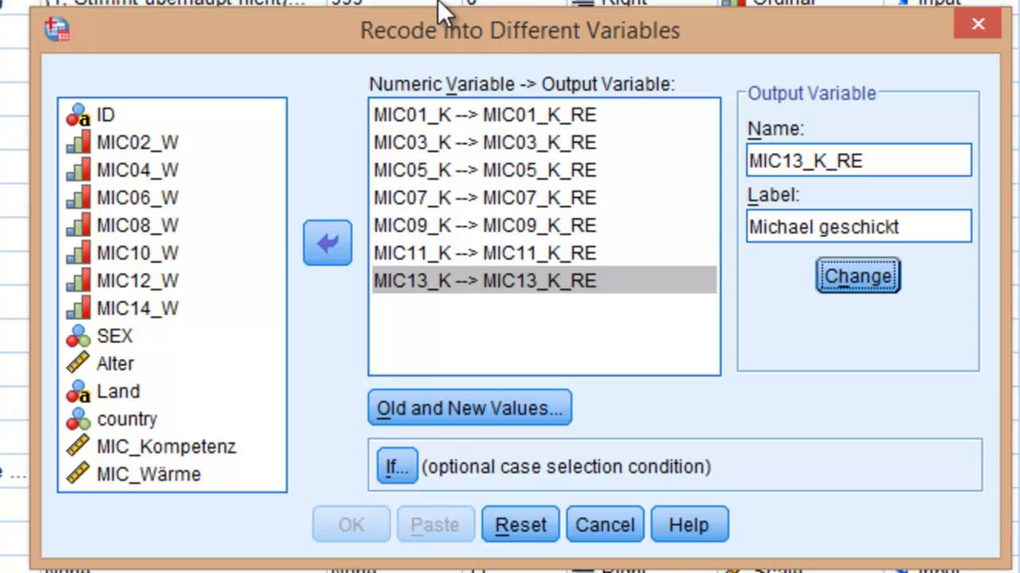
mouse_move(469, 408)
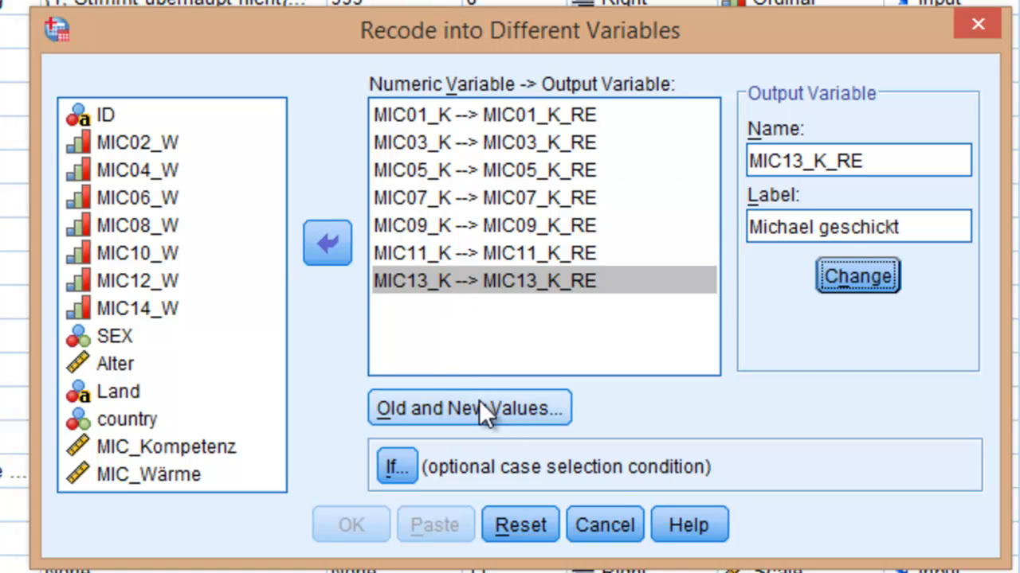
mouse_move(490, 422)
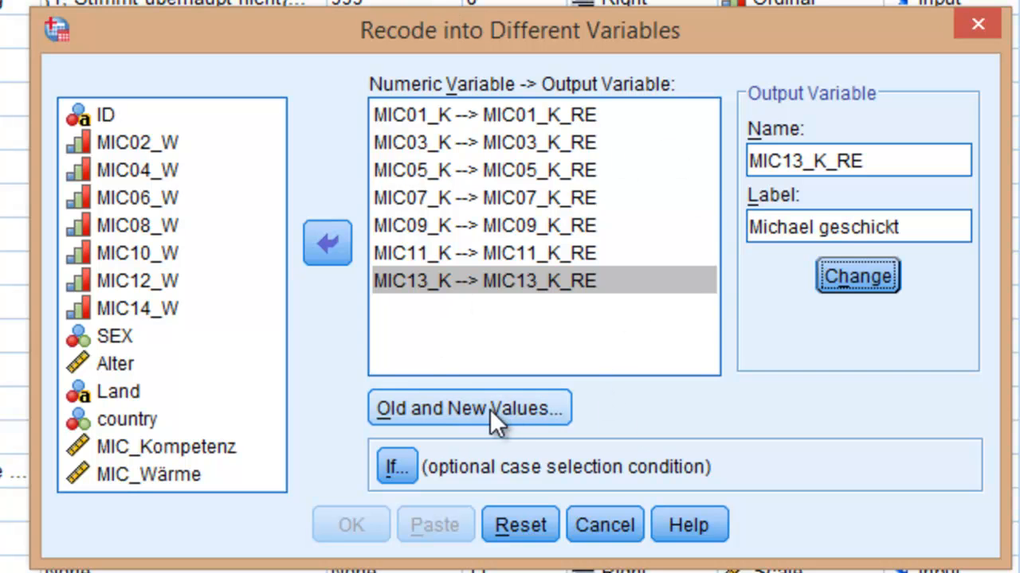
Step: Bring up the Old and New Values mapping window for the recode
left_click(469, 408)
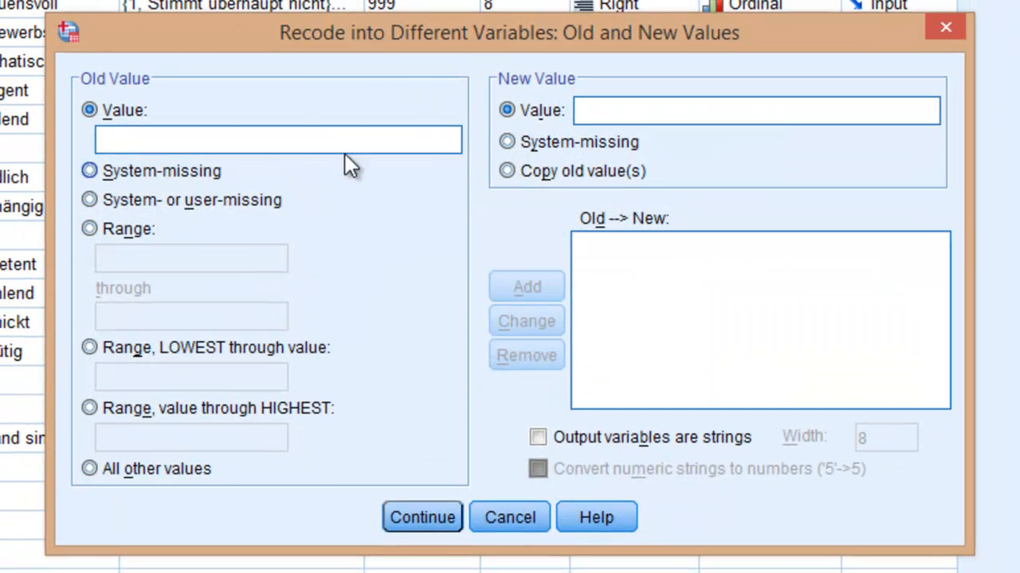
mouse_move(458, 80)
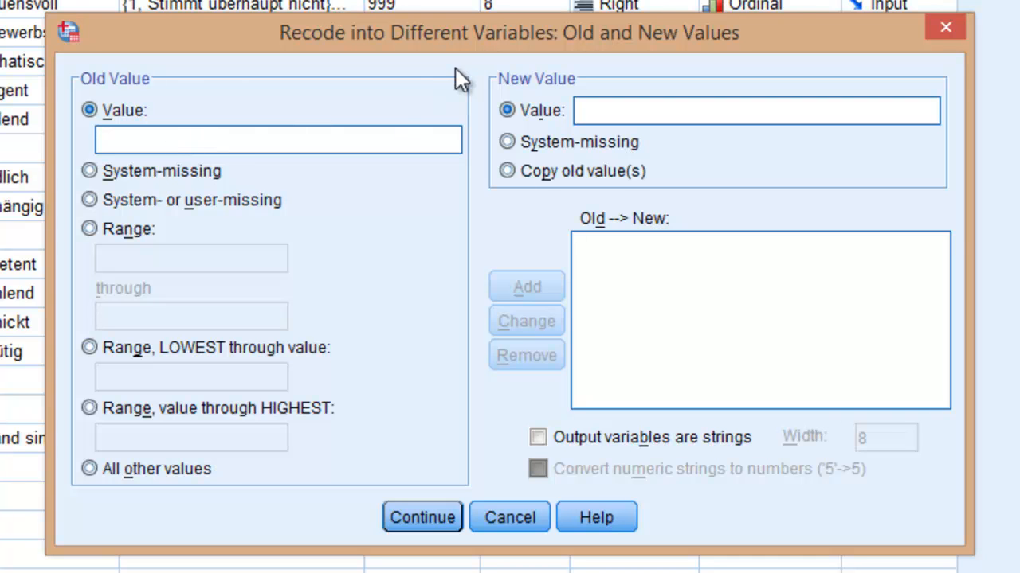
mouse_move(398, 131)
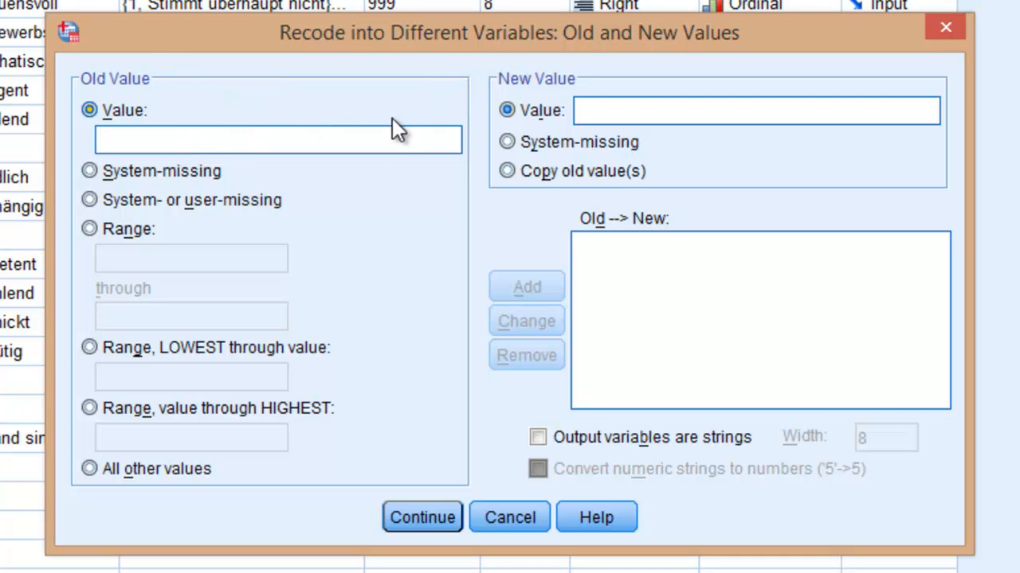
Step: Add the reversal mappings 1→7, 2→6, 3→5, 4→4, 5→3, 6→2 and 7→1
type("1")
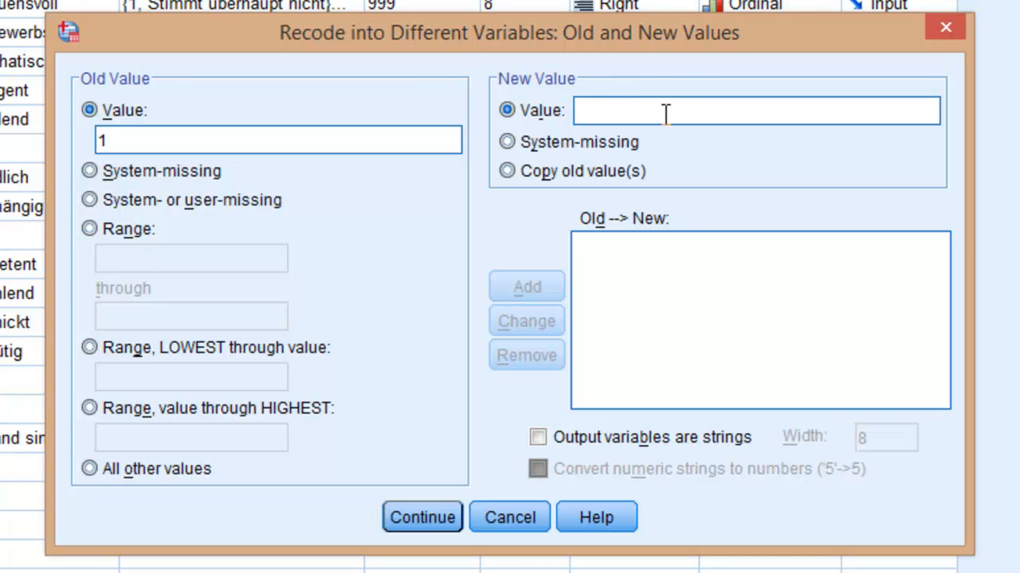
mouse_move(650, 103)
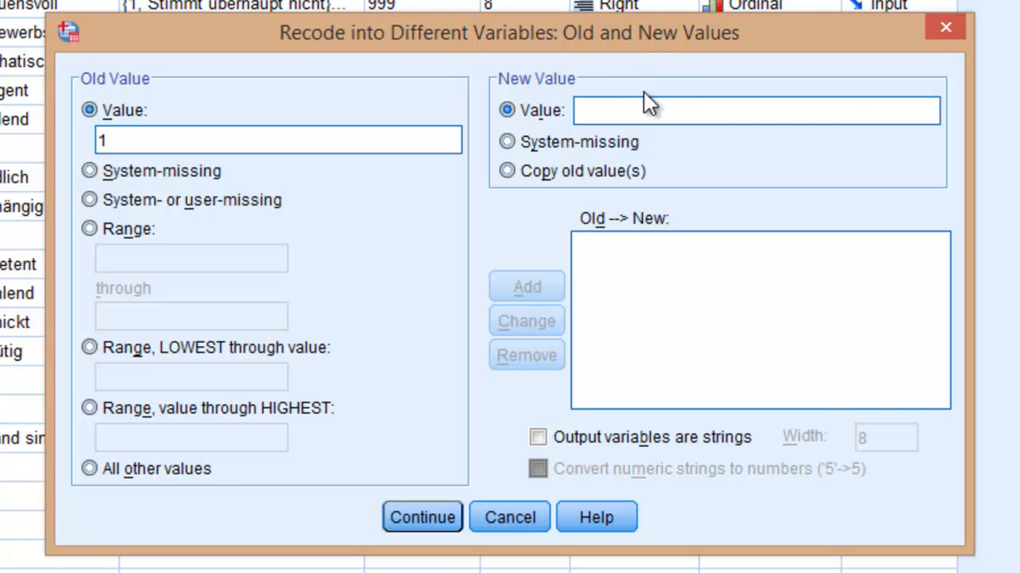
type("7")
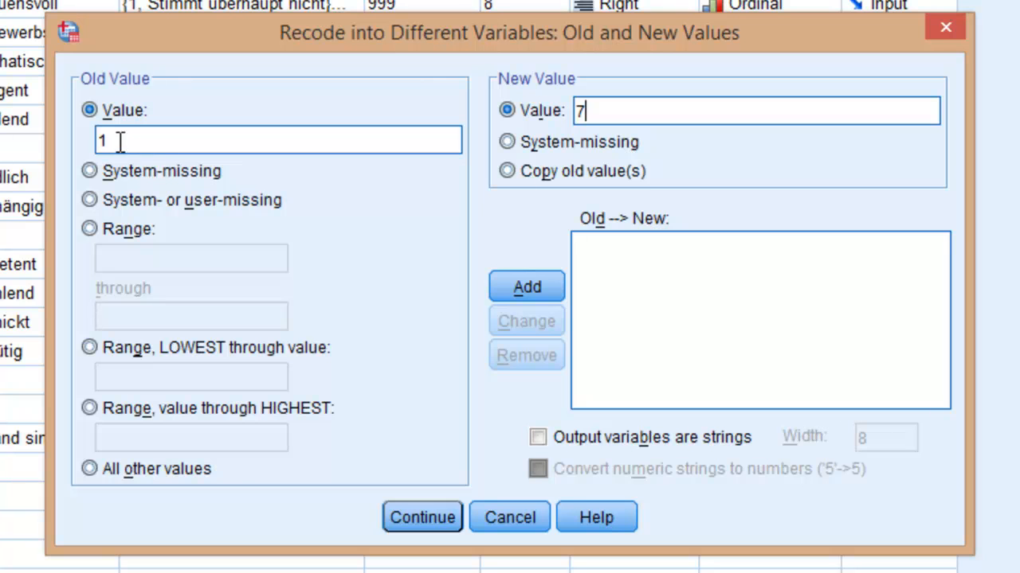
mouse_move(594, 111)
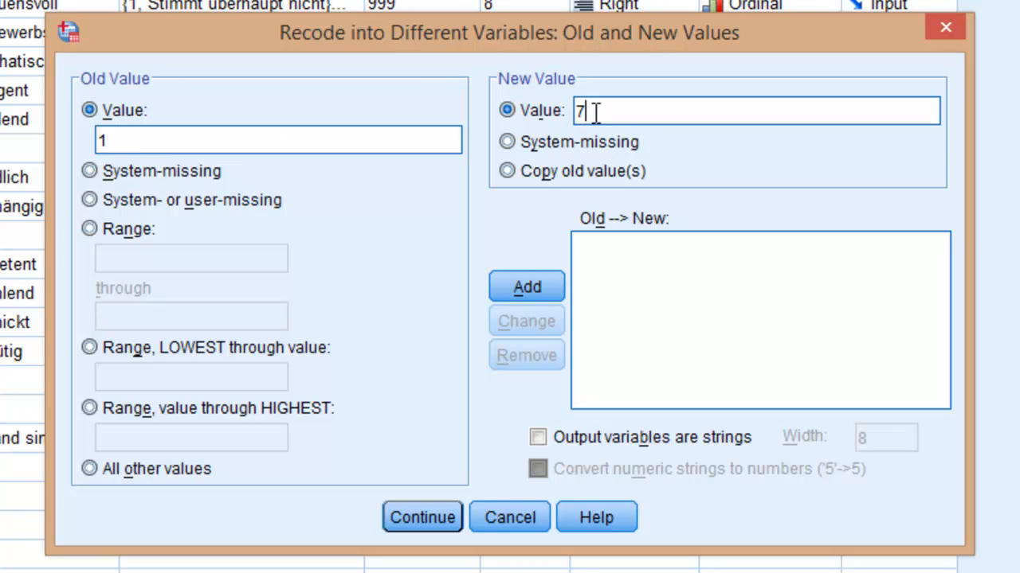
left_click(525, 286)
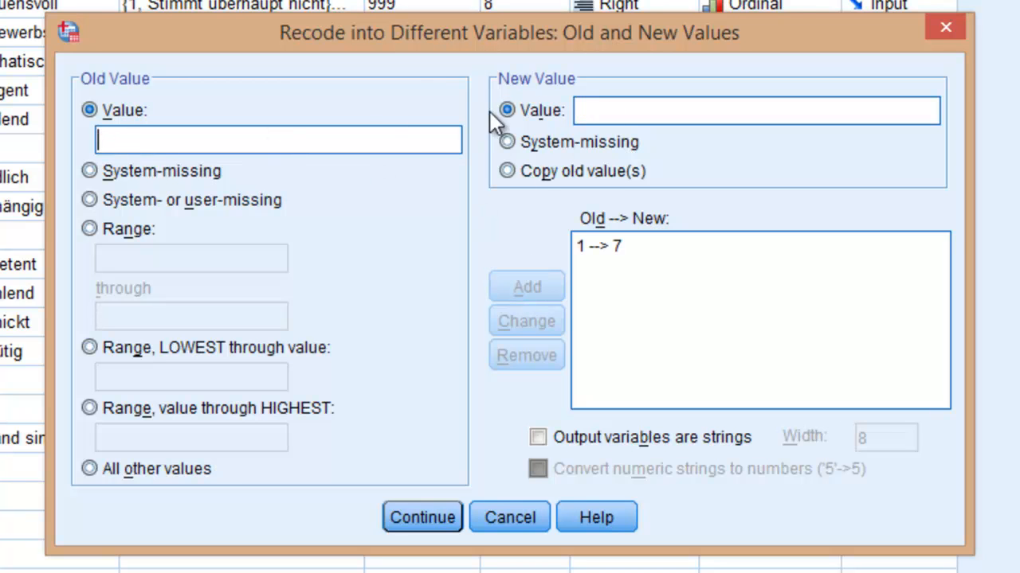
type("2")
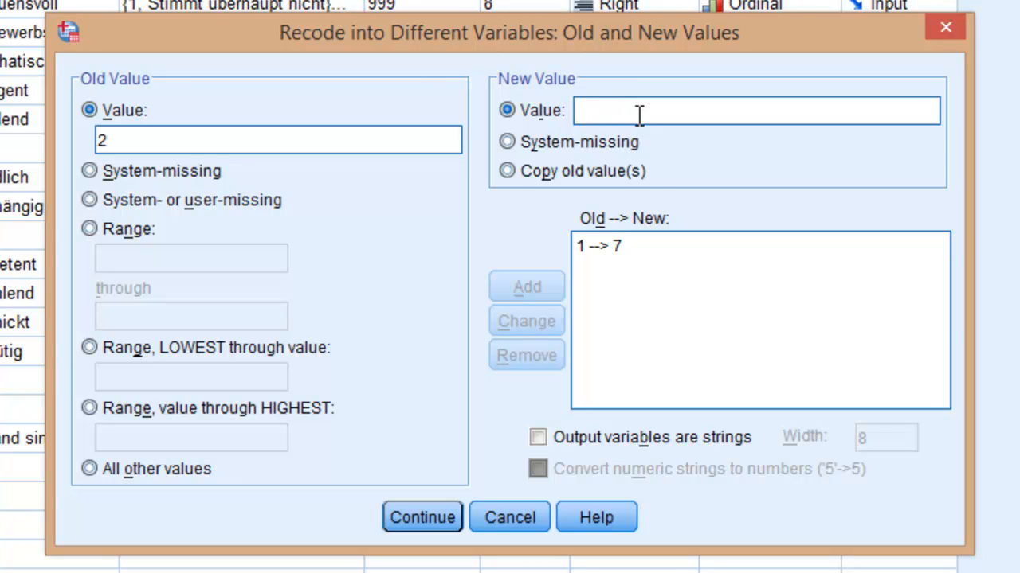
left_click(526, 287)
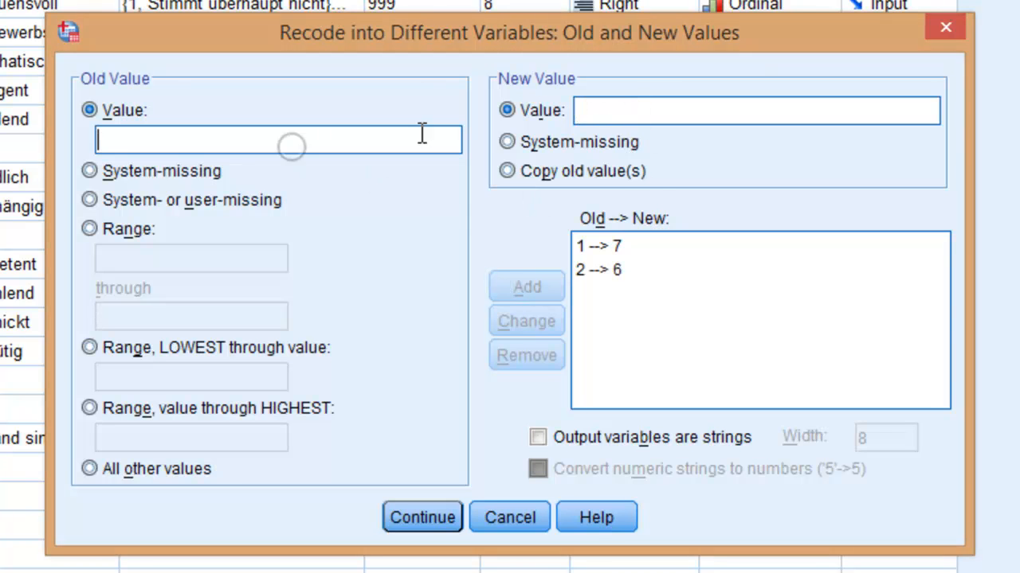
type("3")
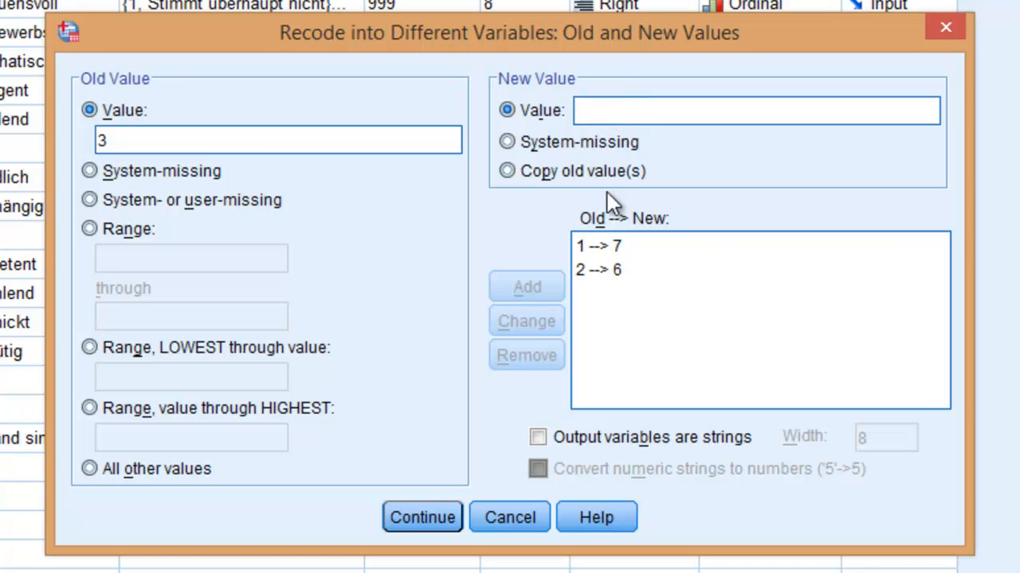
left_click(526, 287)
type("4")
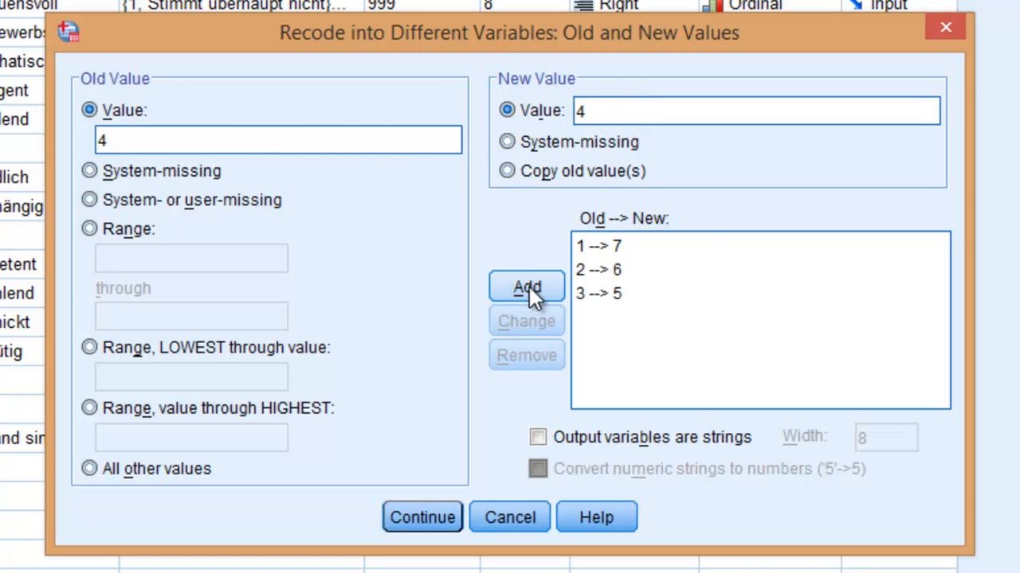
left_click(527, 287)
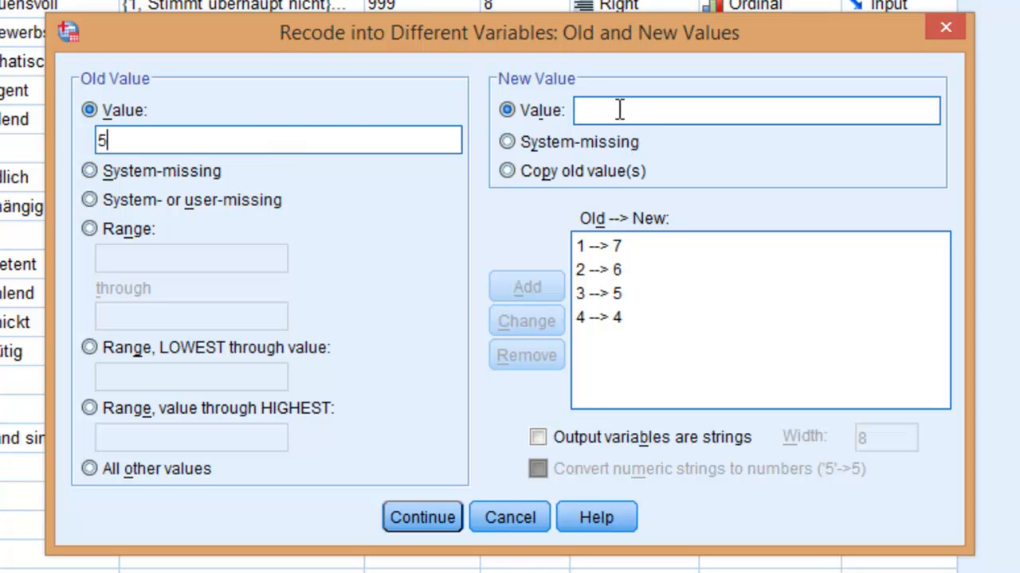
left_click(526, 287)
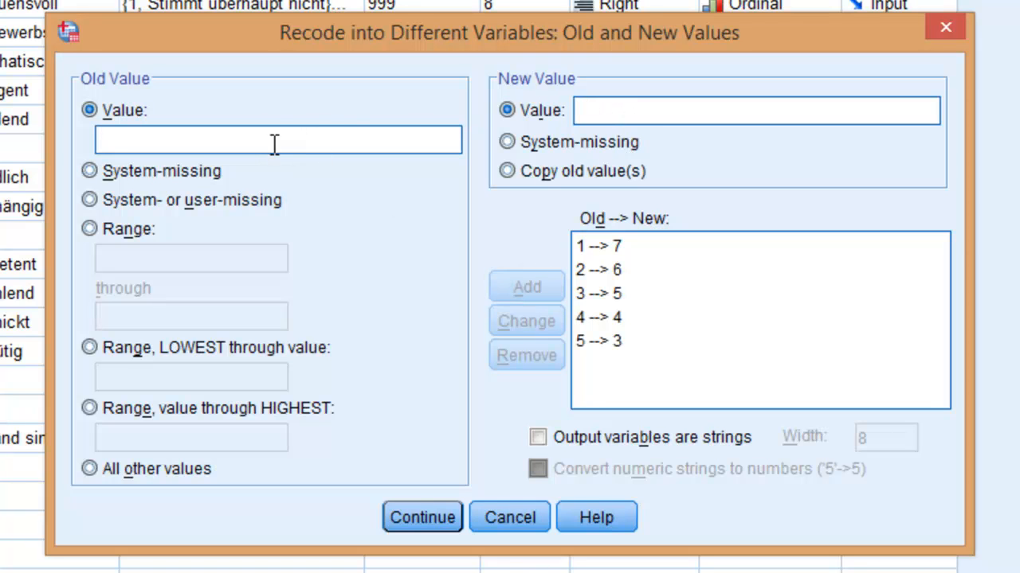
type("6")
left_click(756, 110)
type("2")
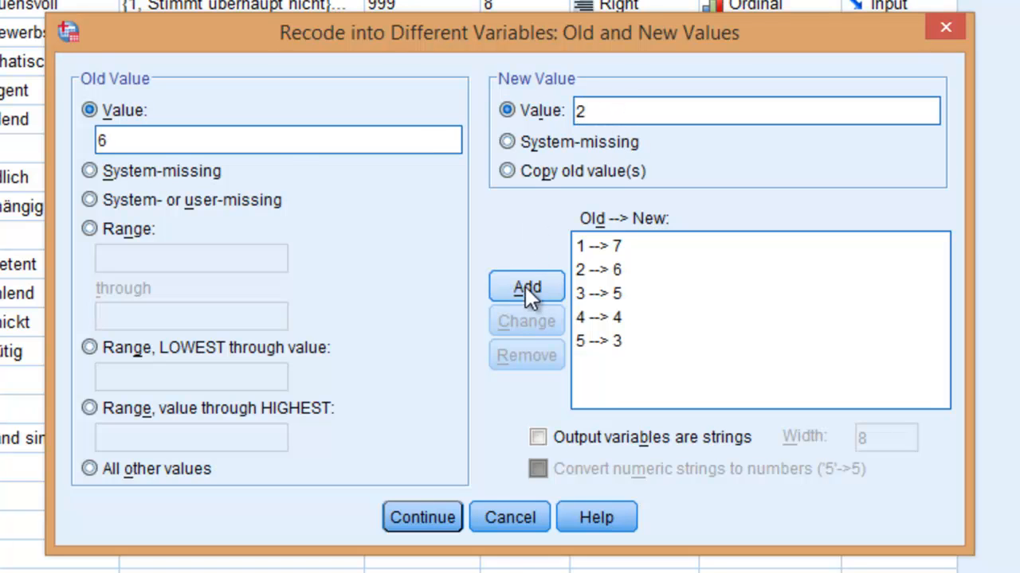
left_click(526, 286)
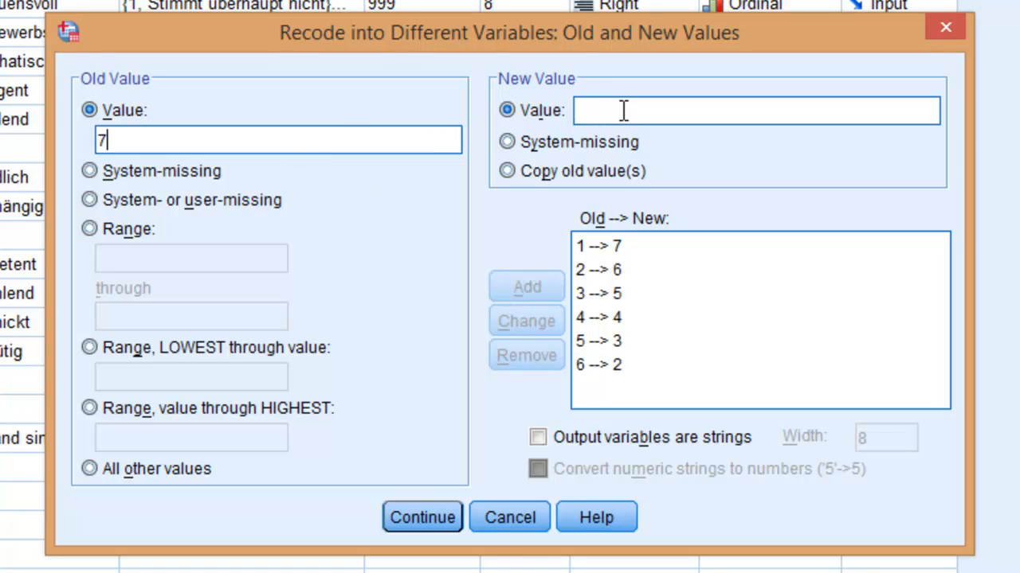
mouse_move(500, 96)
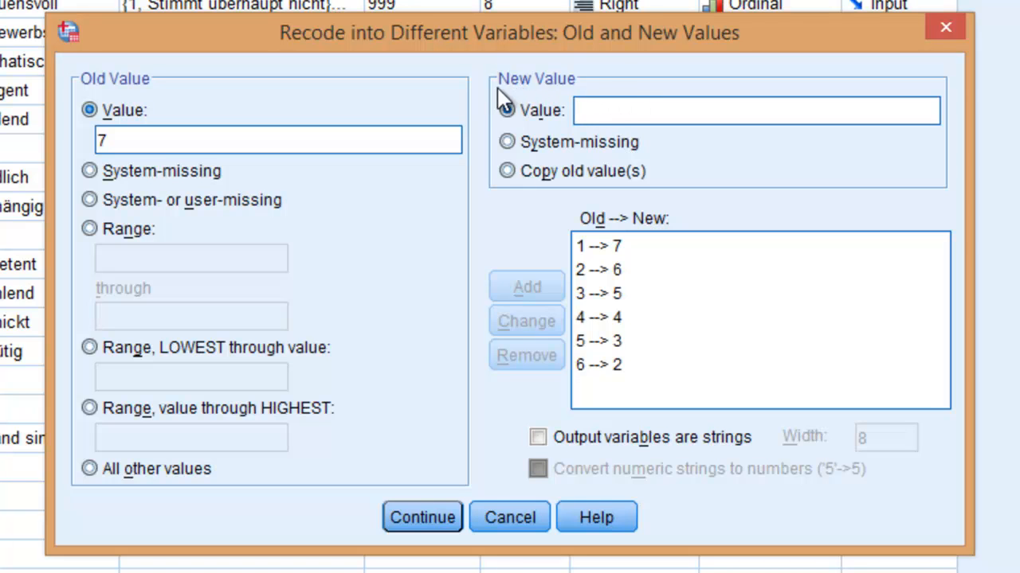
left_click(525, 287)
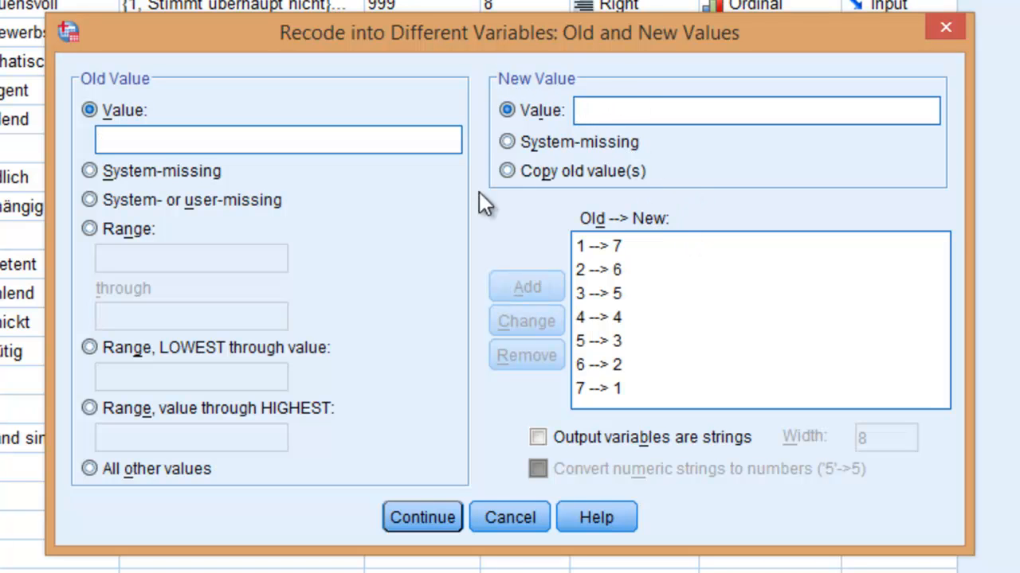
mouse_move(630, 227)
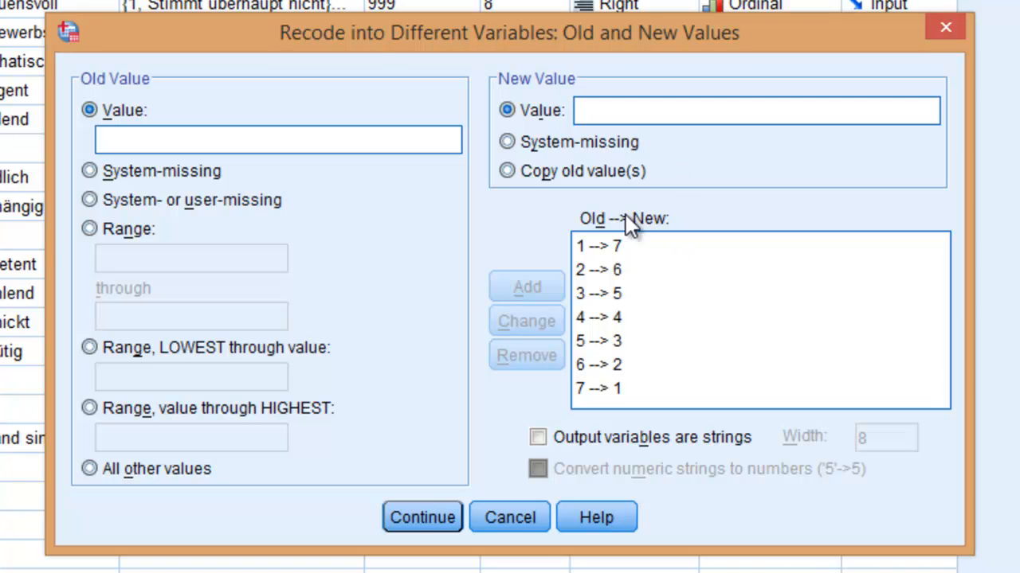
mouse_move(649, 164)
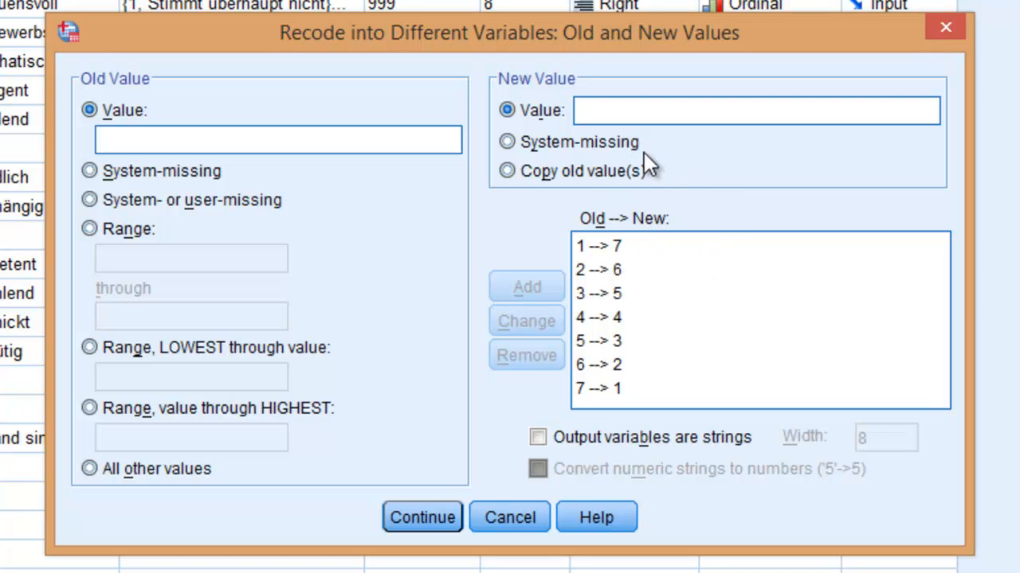
mouse_move(575, 243)
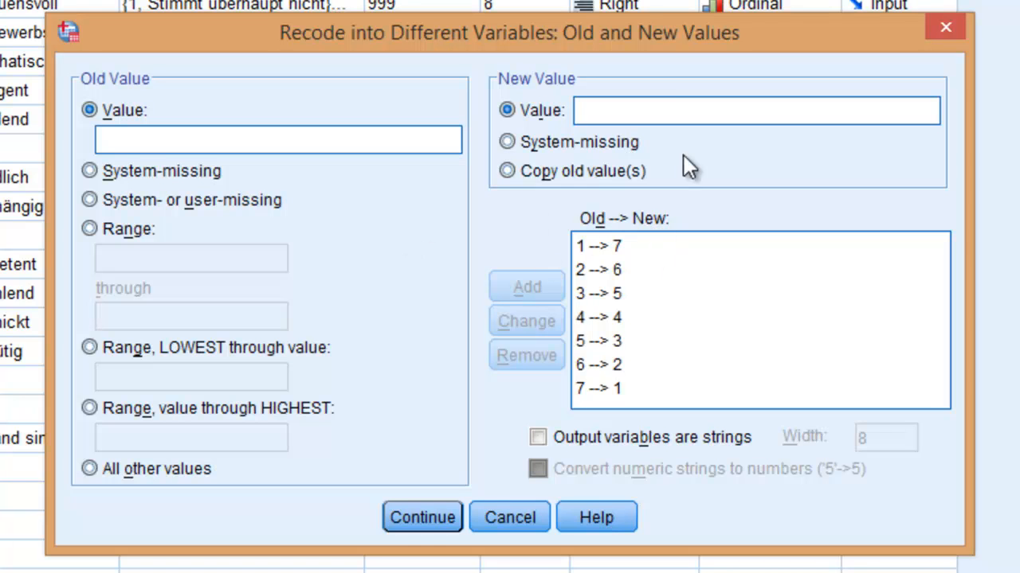
mouse_move(593, 319)
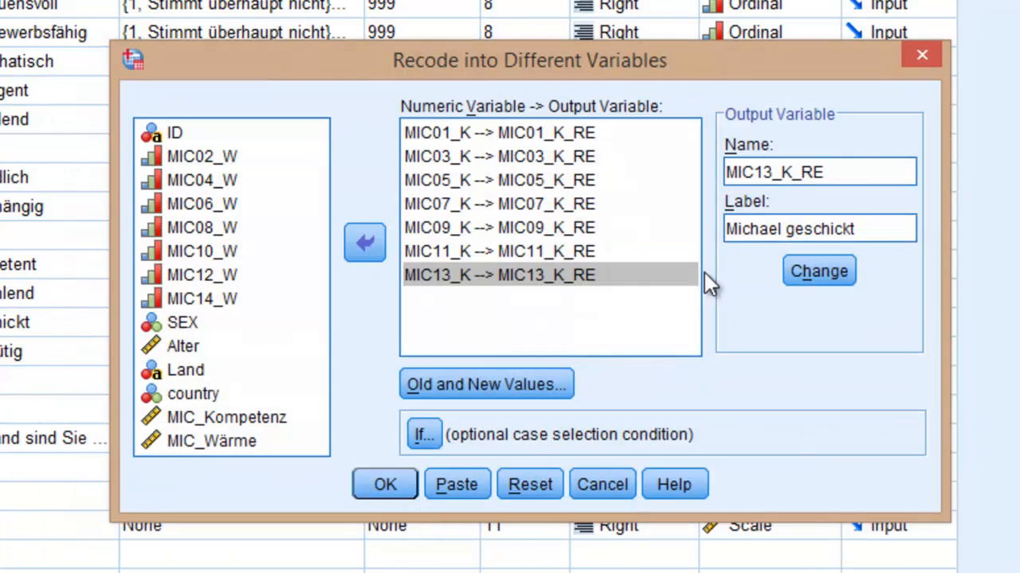
mouse_move(109, 155)
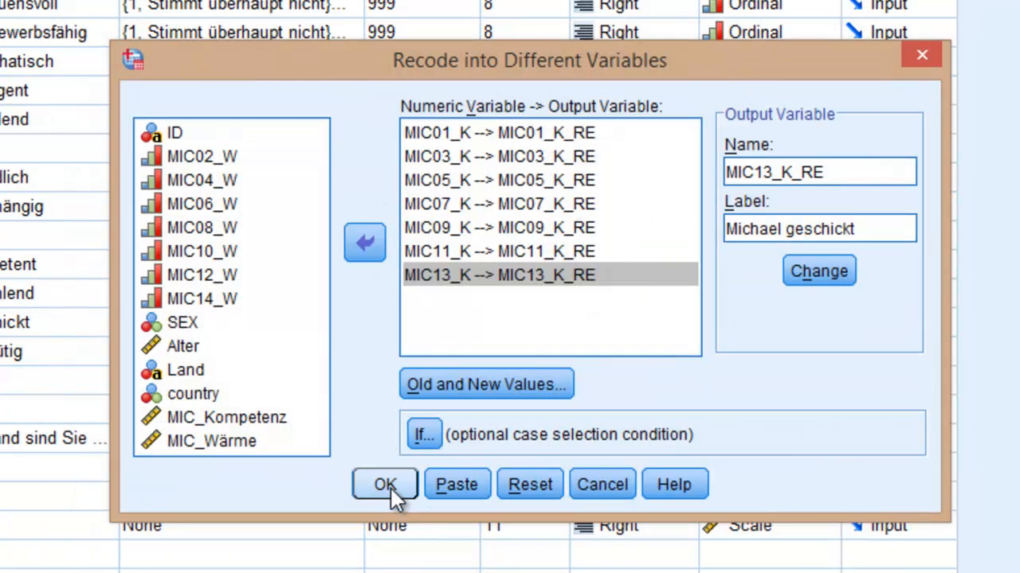
mouse_move(438, 494)
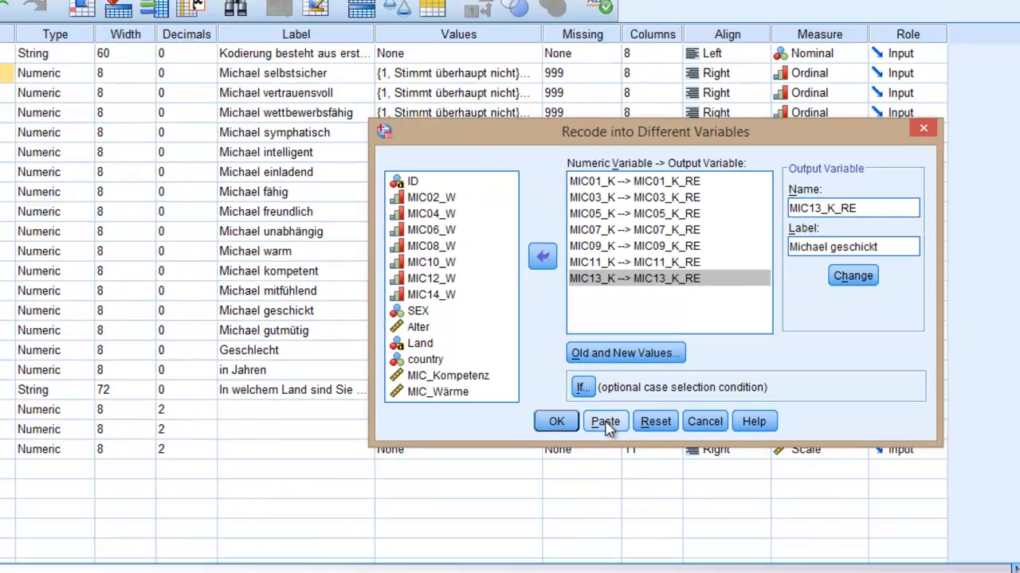
Step: Paste the RECODE commands into a syntax window and run them all
left_click(605, 421)
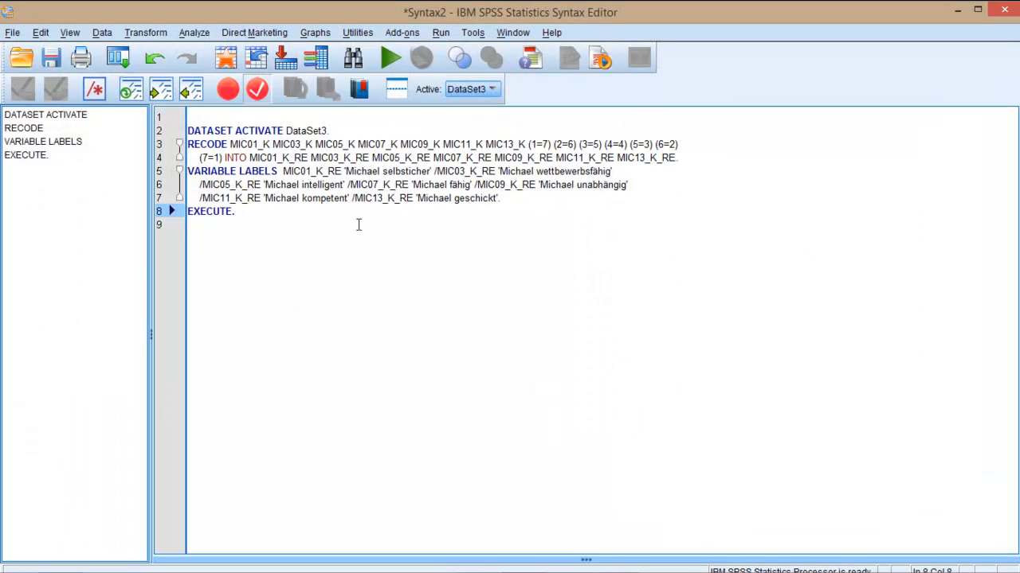
mouse_move(811, 105)
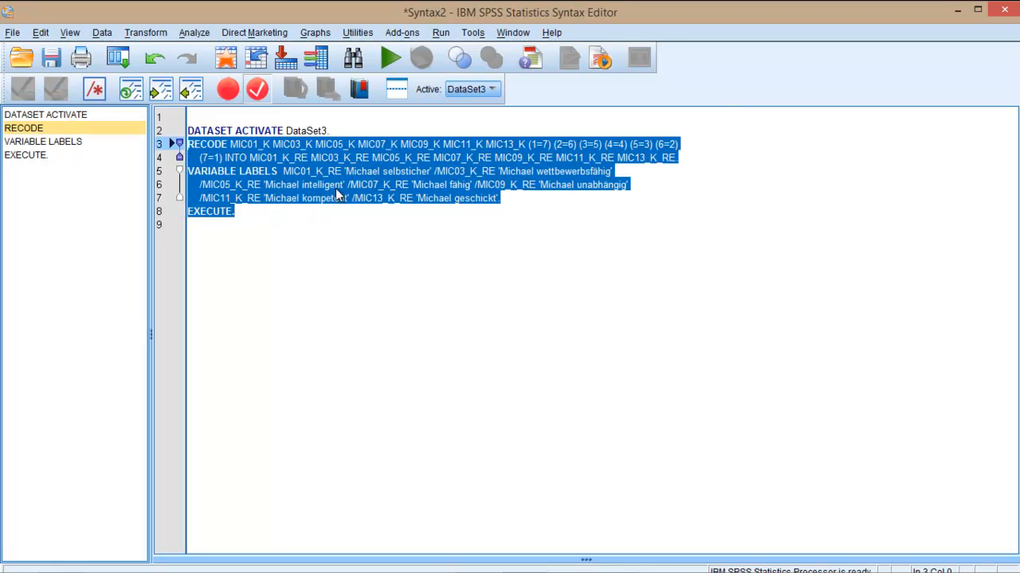
mouse_move(372, 184)
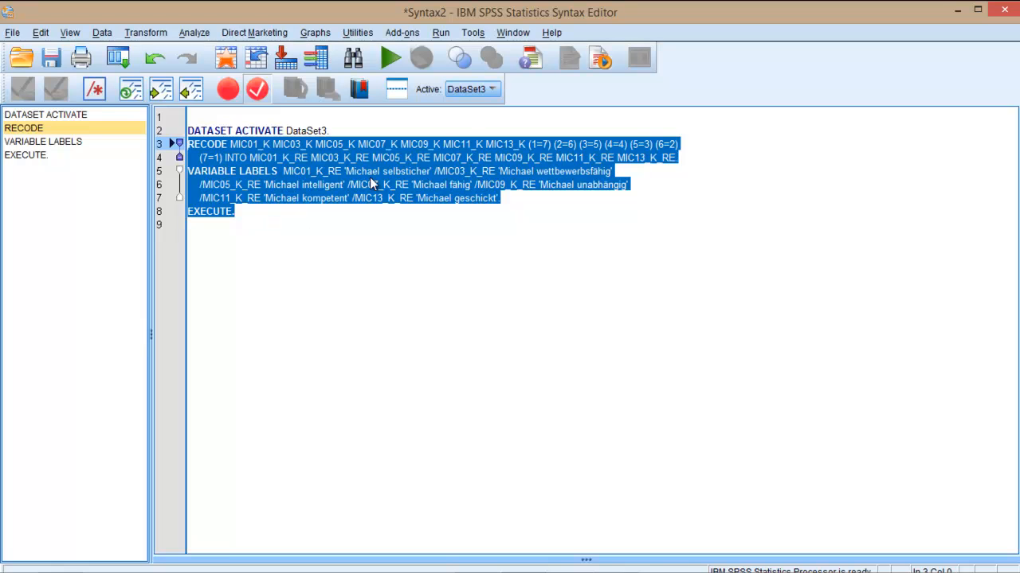
mouse_move(389, 58)
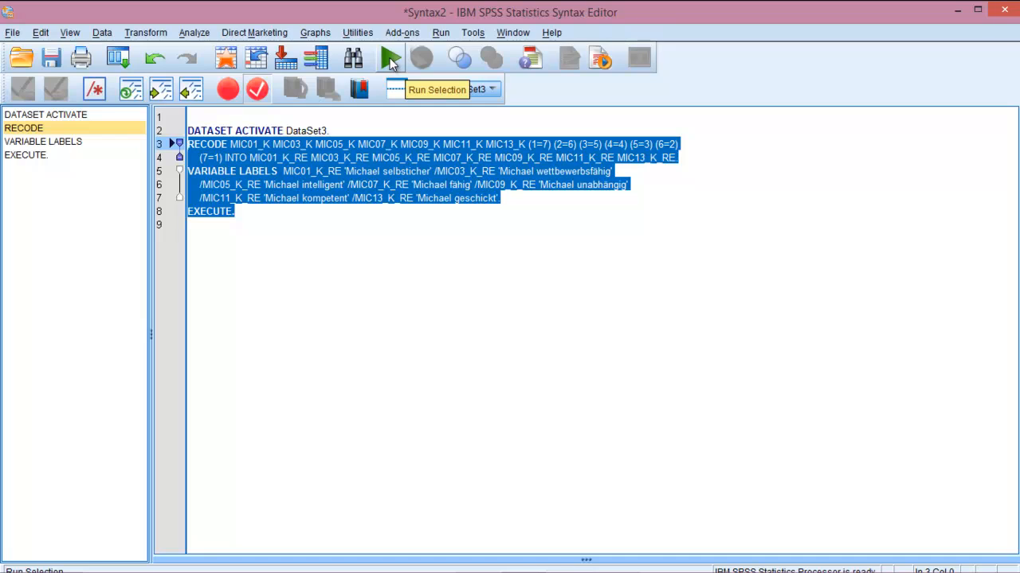
left_click(390, 58)
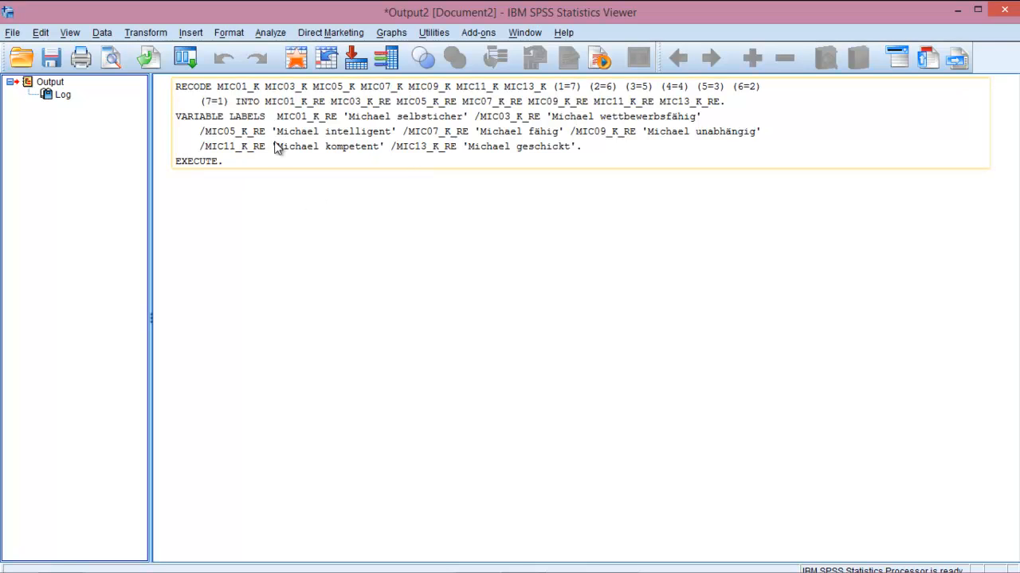
mouse_move(284, 157)
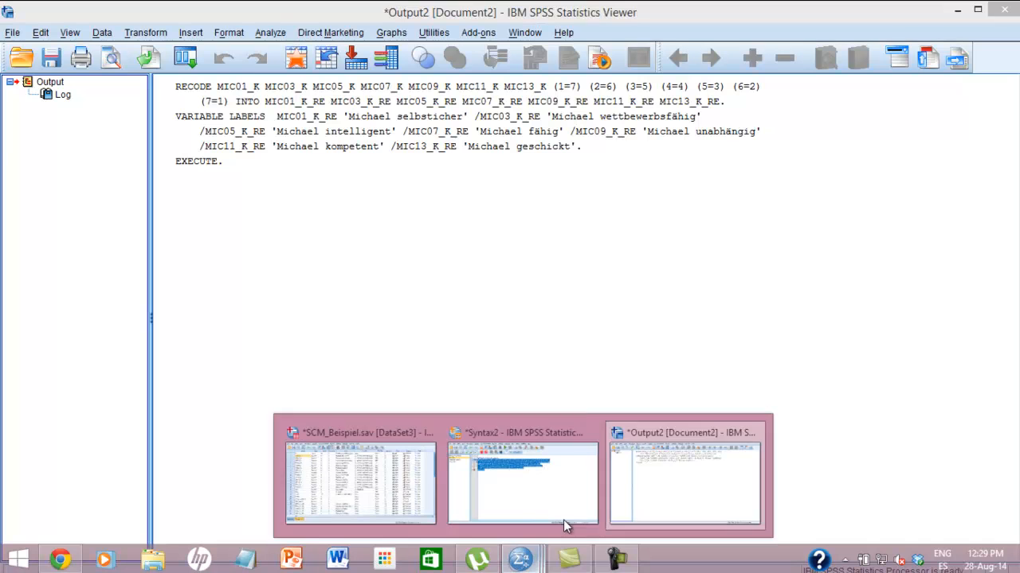
Step: Switch from the Output Viewer back to the SCM_Beispiel.sav Data Editor
left_click(360, 477)
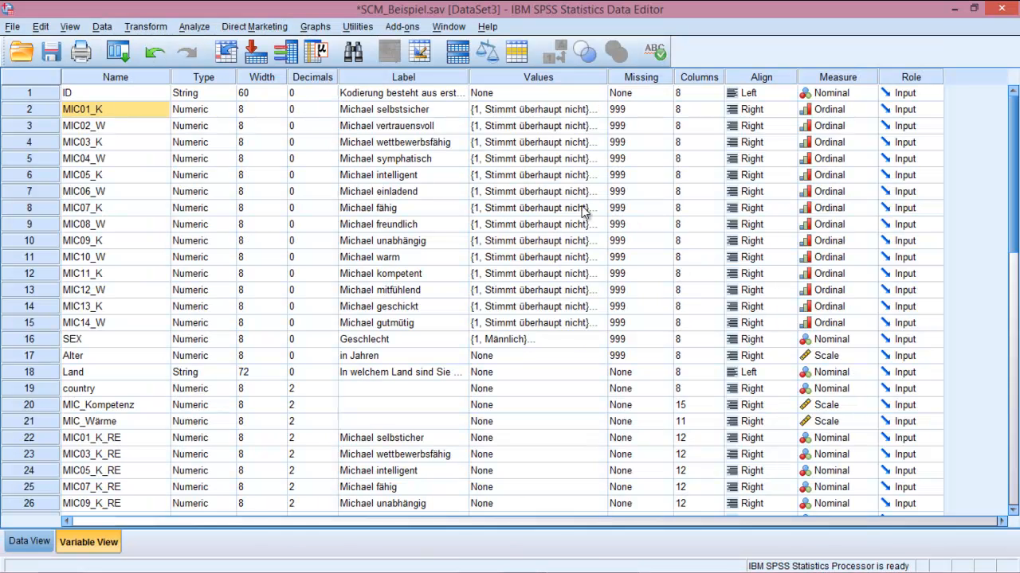
mouse_move(490, 285)
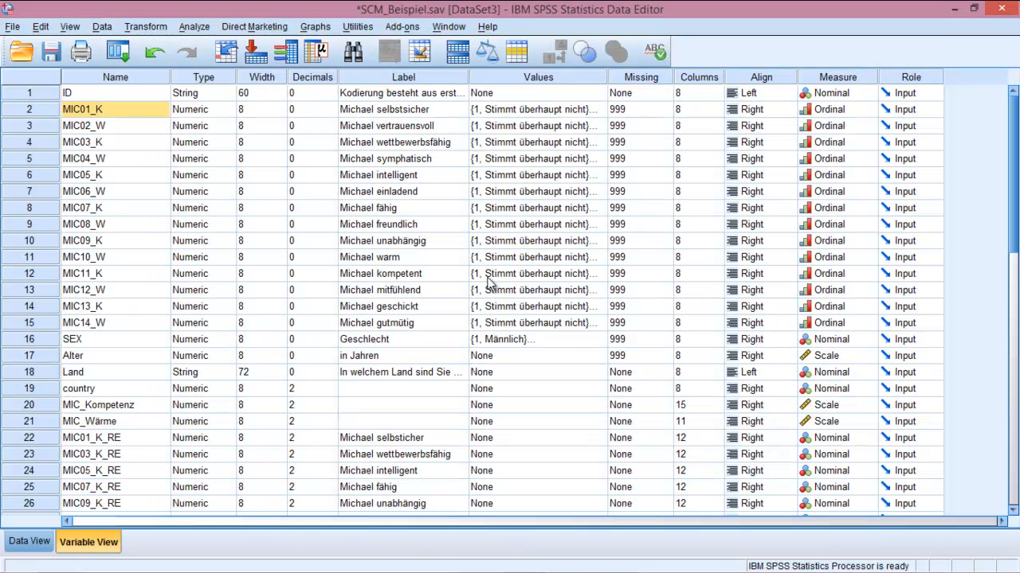
Step: Confirm the seven _RE variables in rows 22–28, then show the case values grid
scroll("down", 3)
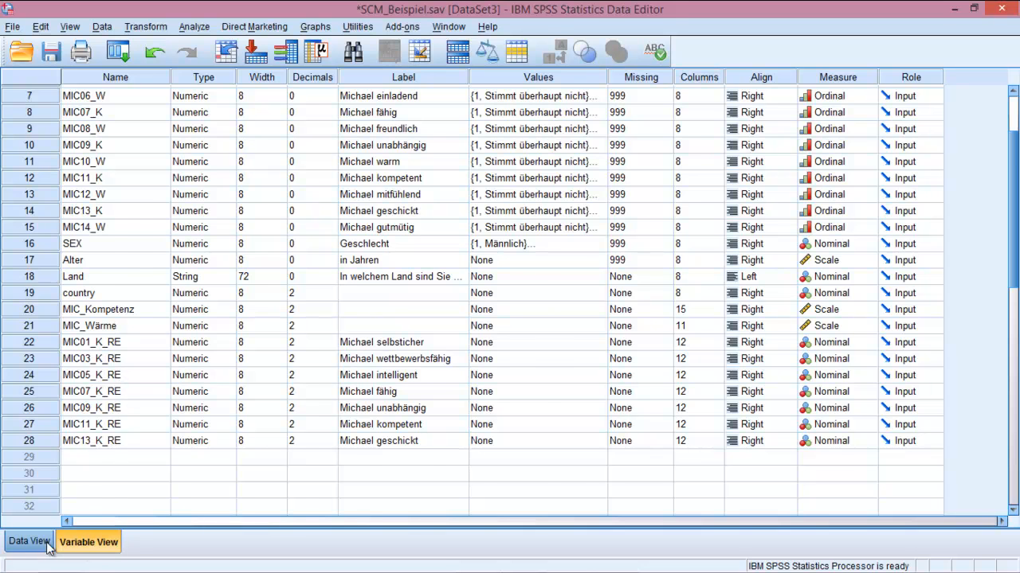
left_click(29, 542)
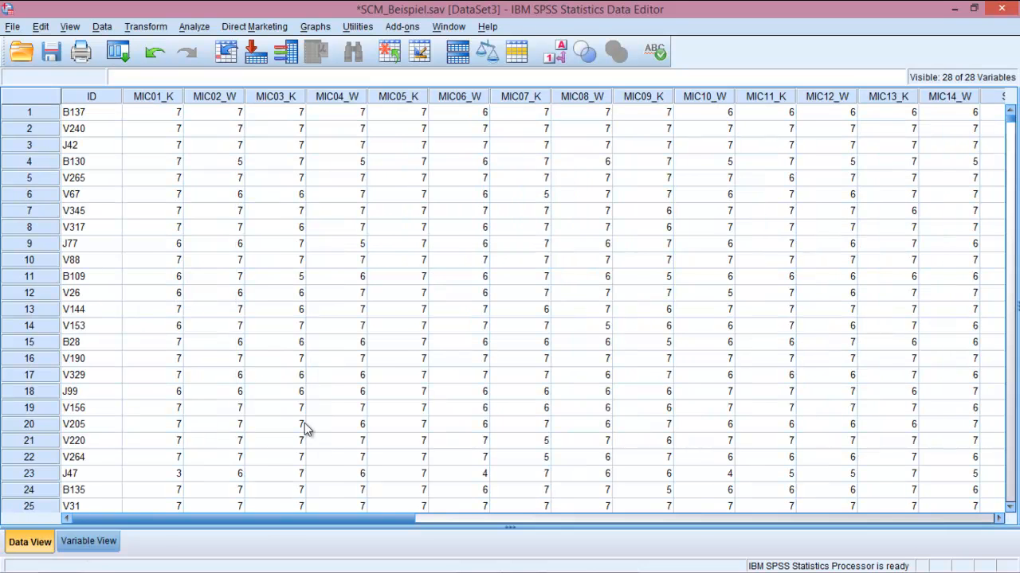
Step: Compare the _RE columns against the original MIC items in Data View, then return to Variable View
scroll("right", 3)
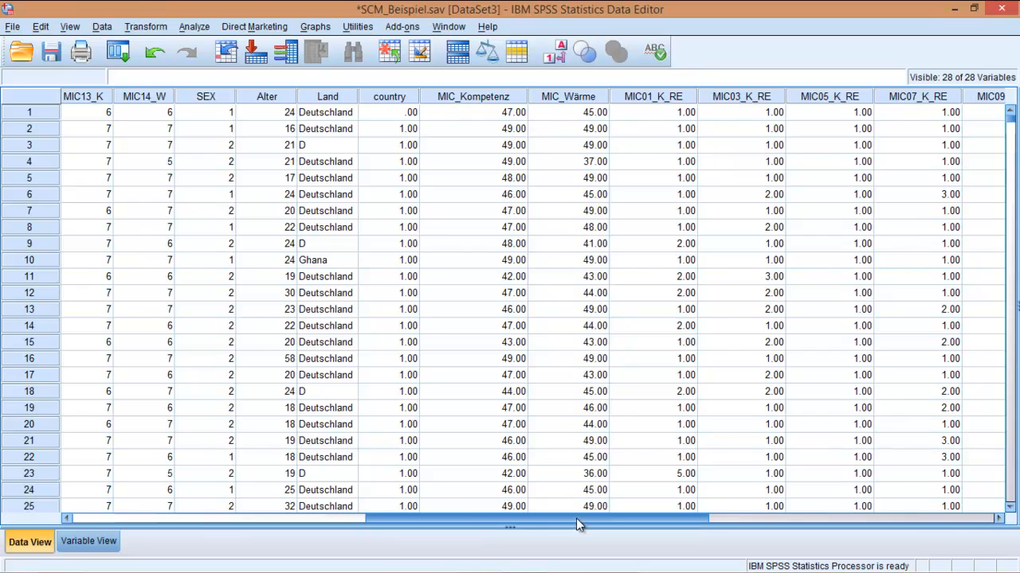
left_click_drag(578, 518, 406, 518)
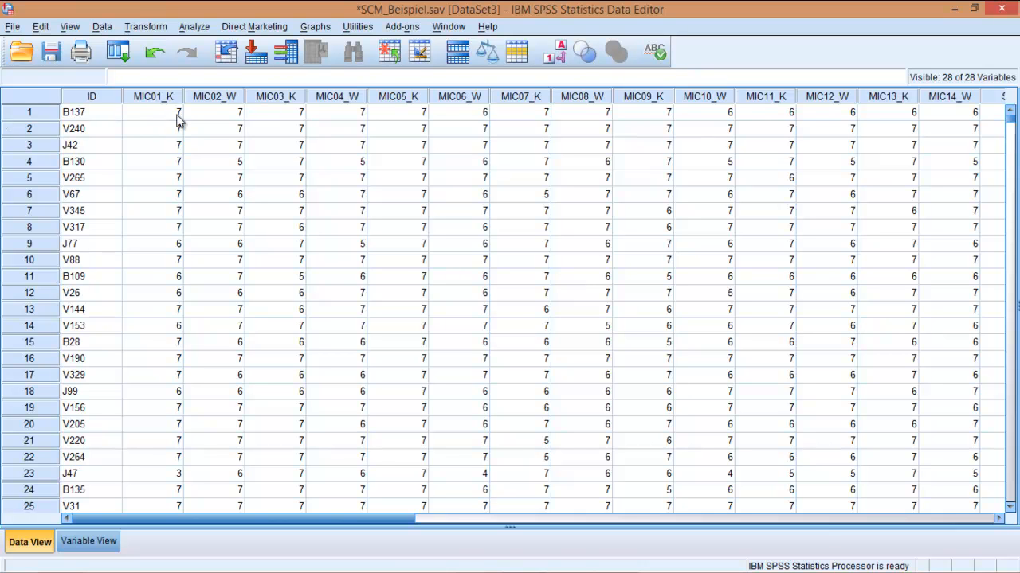
mouse_move(157, 114)
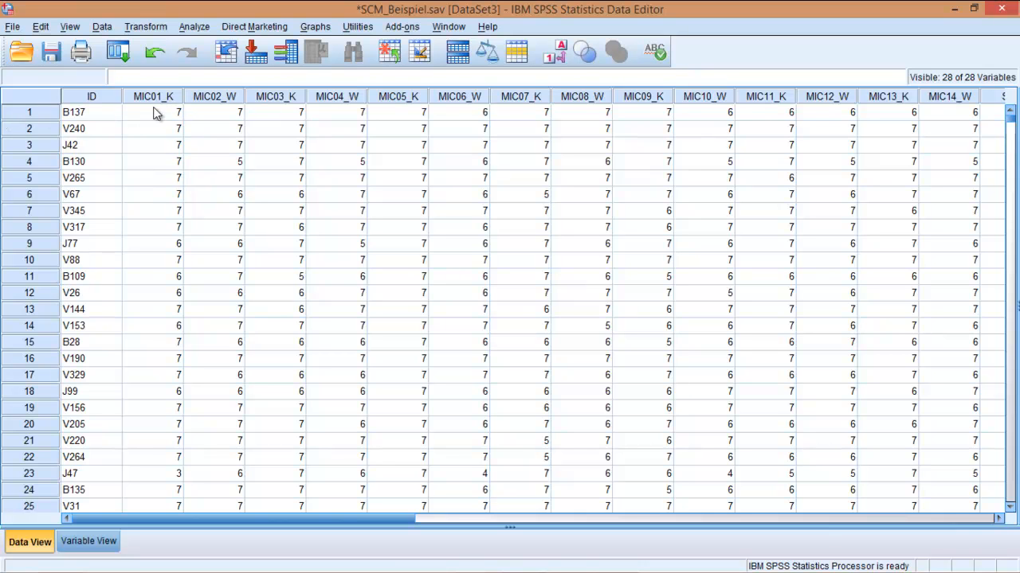
mouse_move(168, 117)
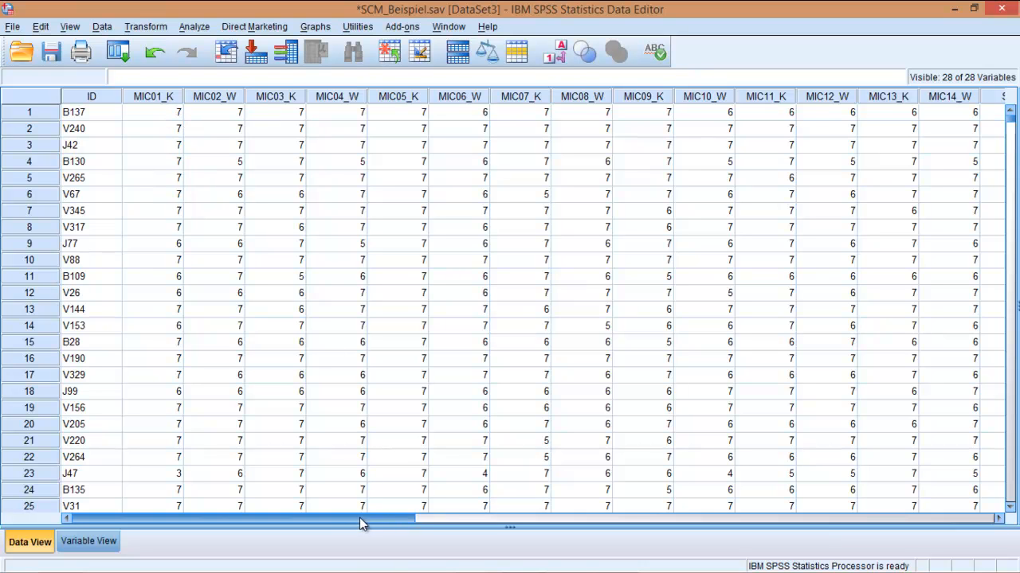
mouse_move(178, 120)
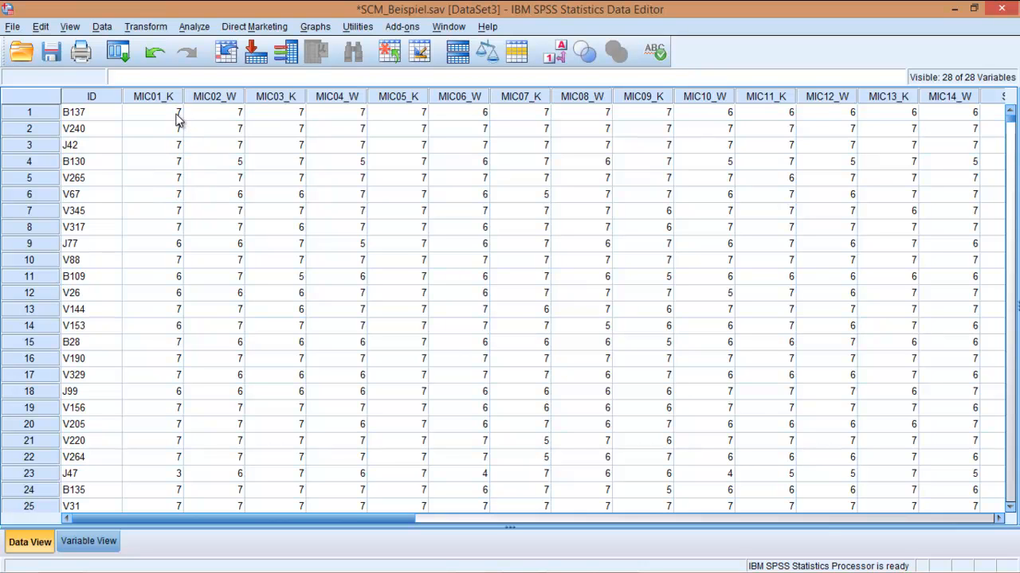
mouse_move(148, 99)
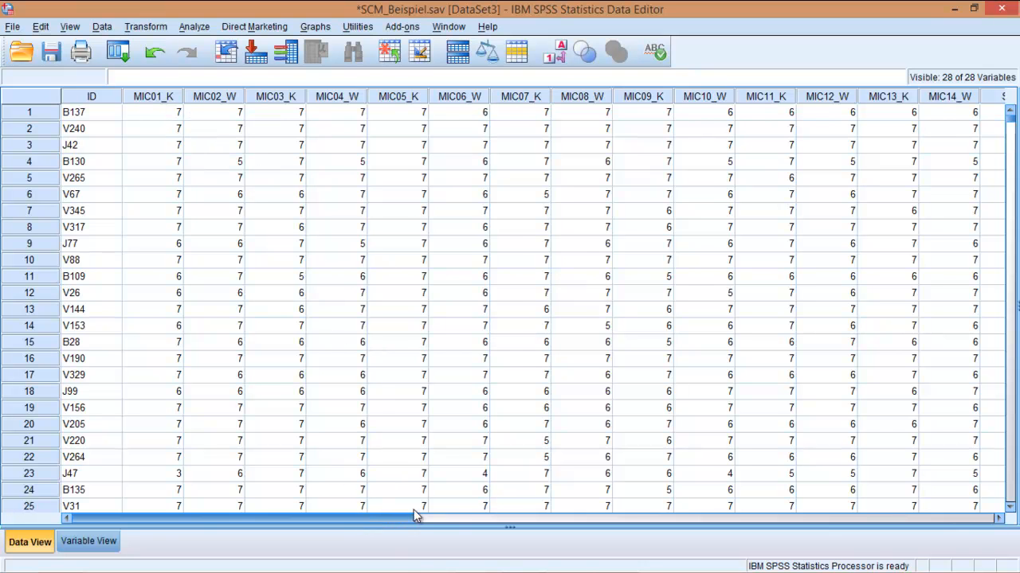
scroll("right", 3)
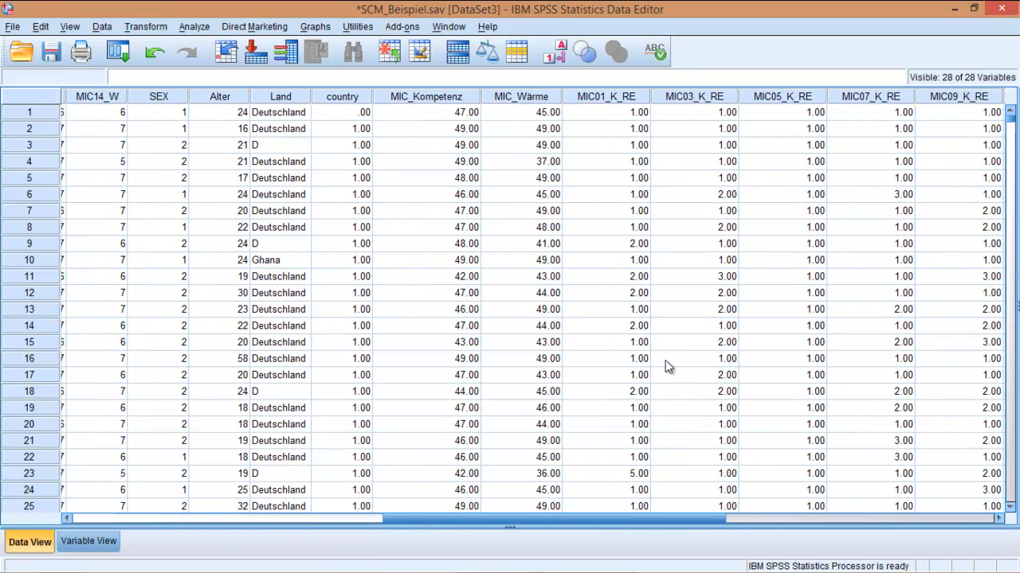
mouse_move(633, 68)
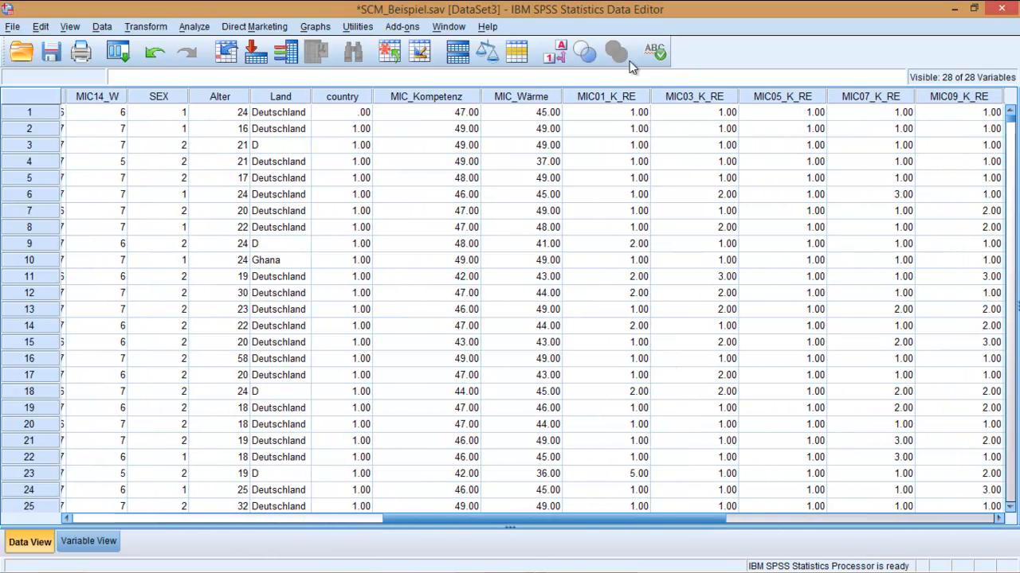
mouse_move(645, 121)
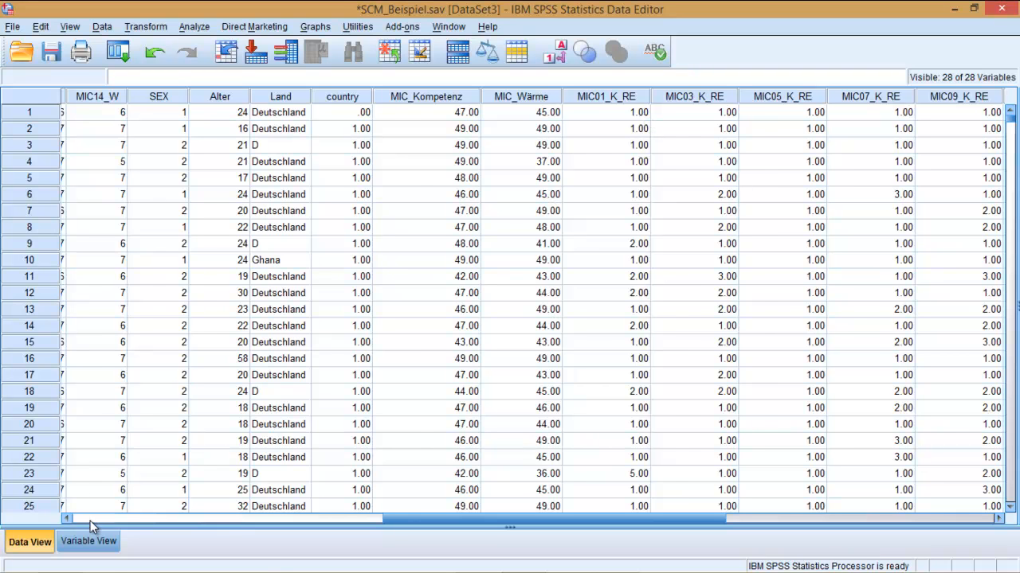
left_click(87, 542)
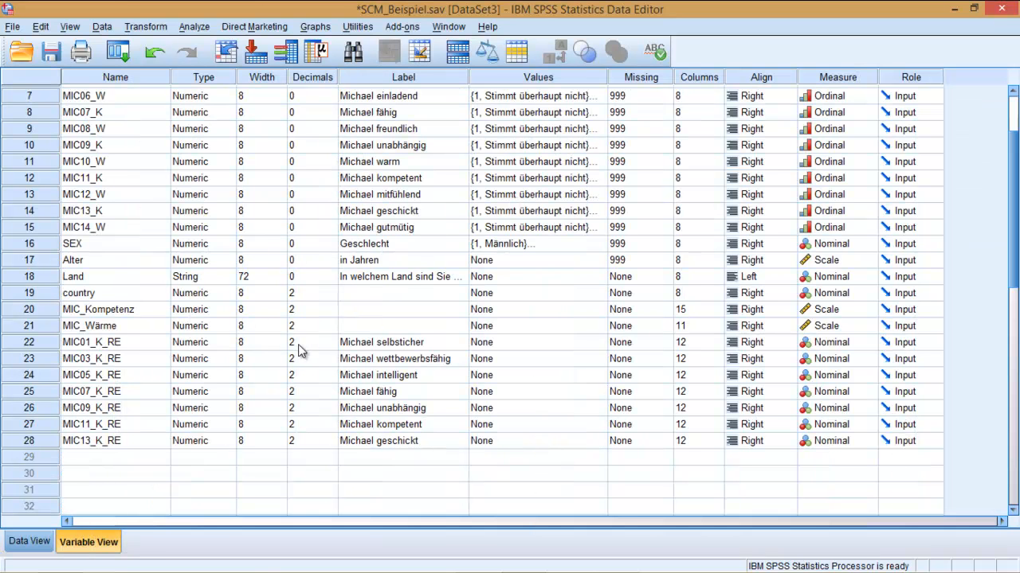
Step: Set Decimals to 0 for MIC01_K_RE through MIC13_K_RE and view the whole-number data
left_click(310, 342)
type("0")
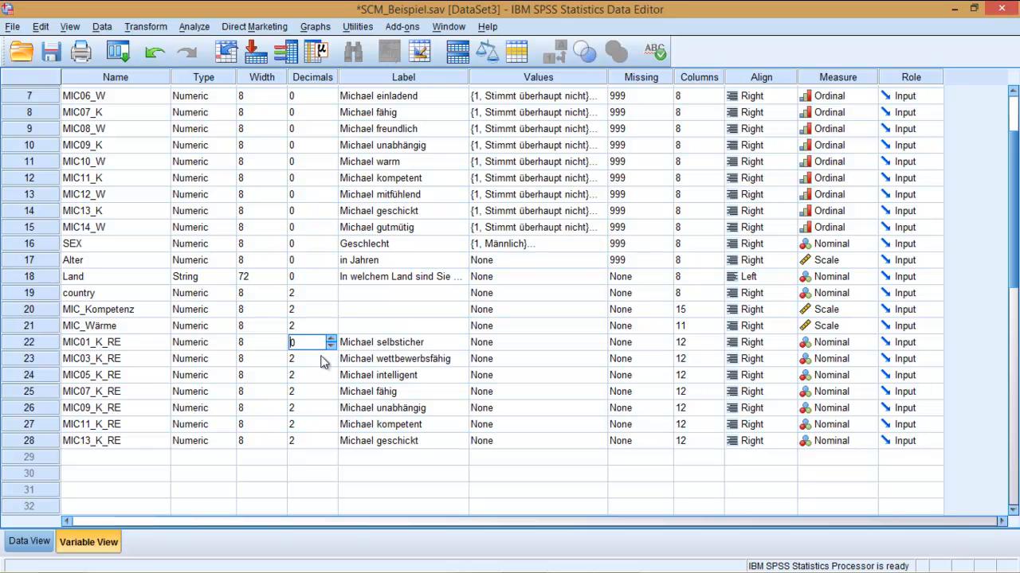
left_click(311, 358)
type("0")
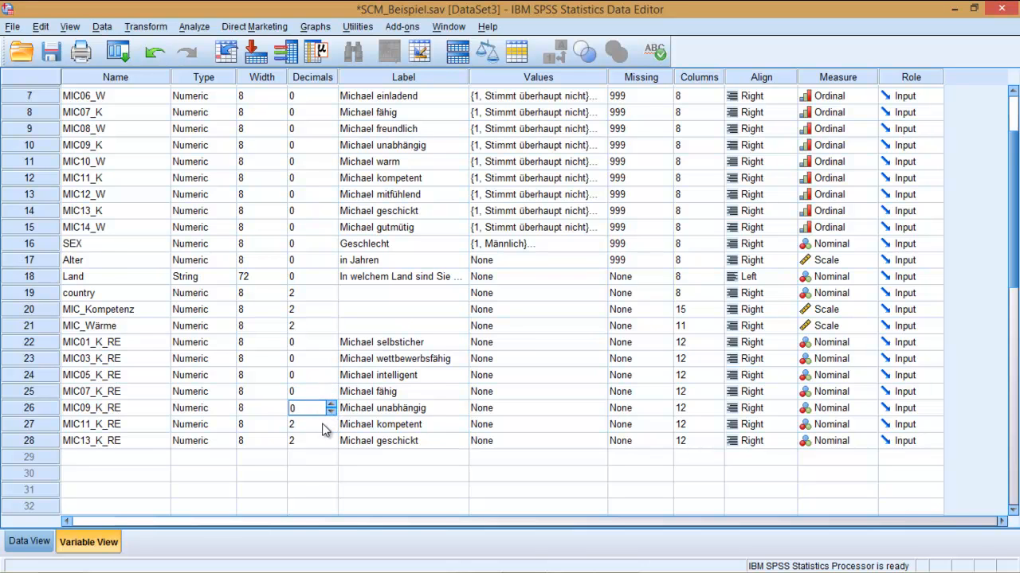
left_click(310, 440)
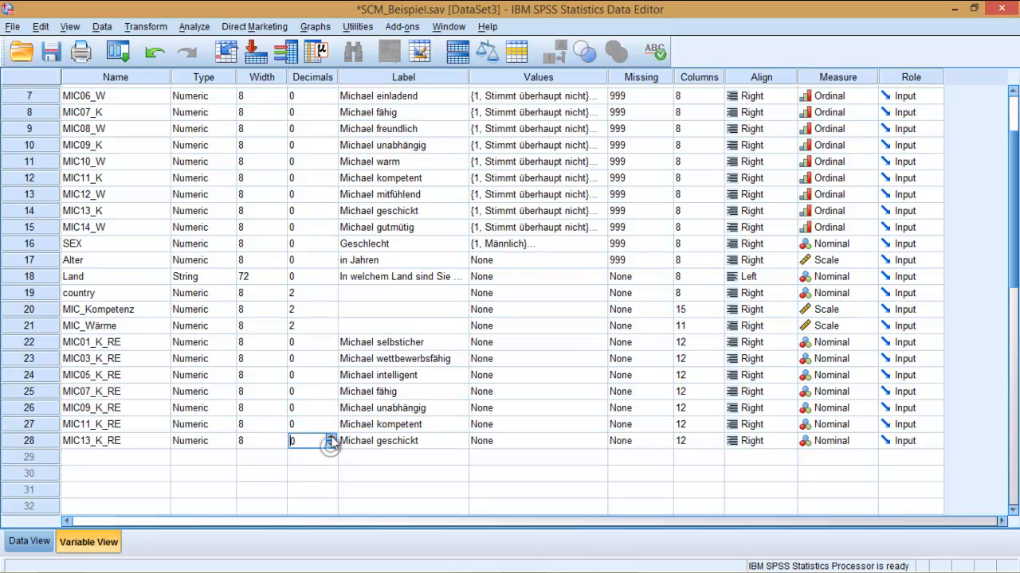
left_click(29, 542)
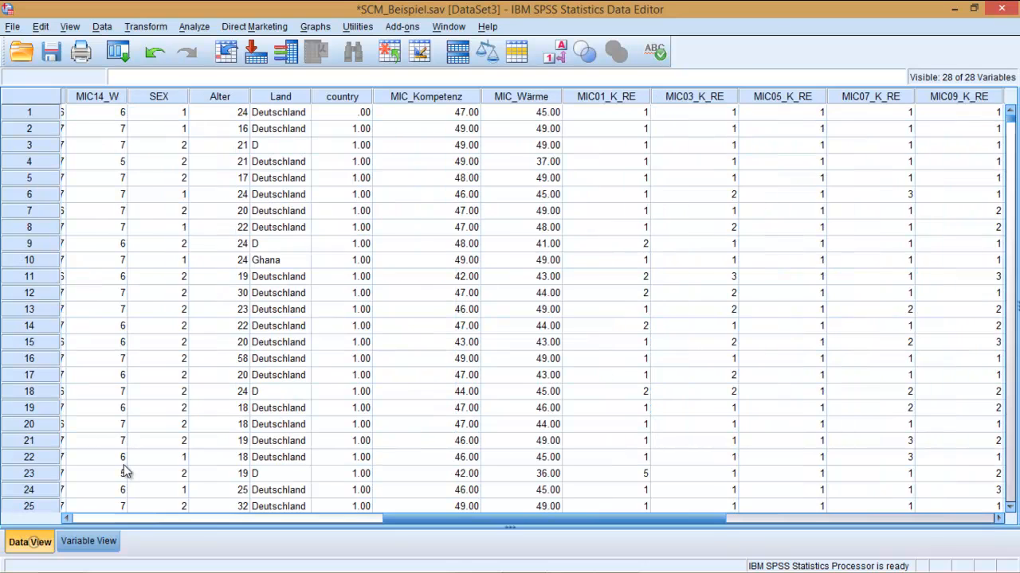
mouse_move(666, 111)
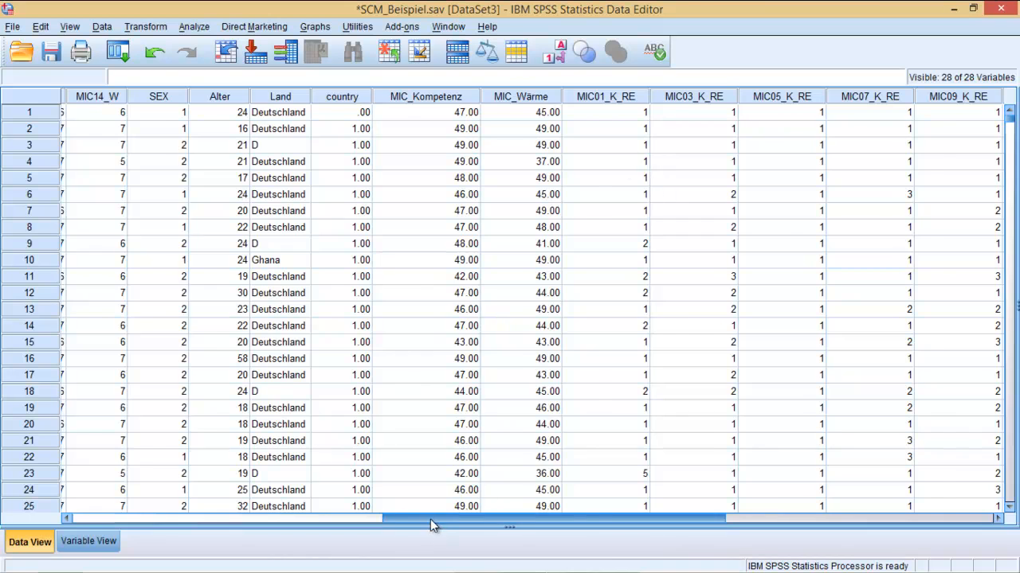
Step: Compare the zero-decimal _RE values with the original MIC items, then reopen Variable View
scroll("left", 3)
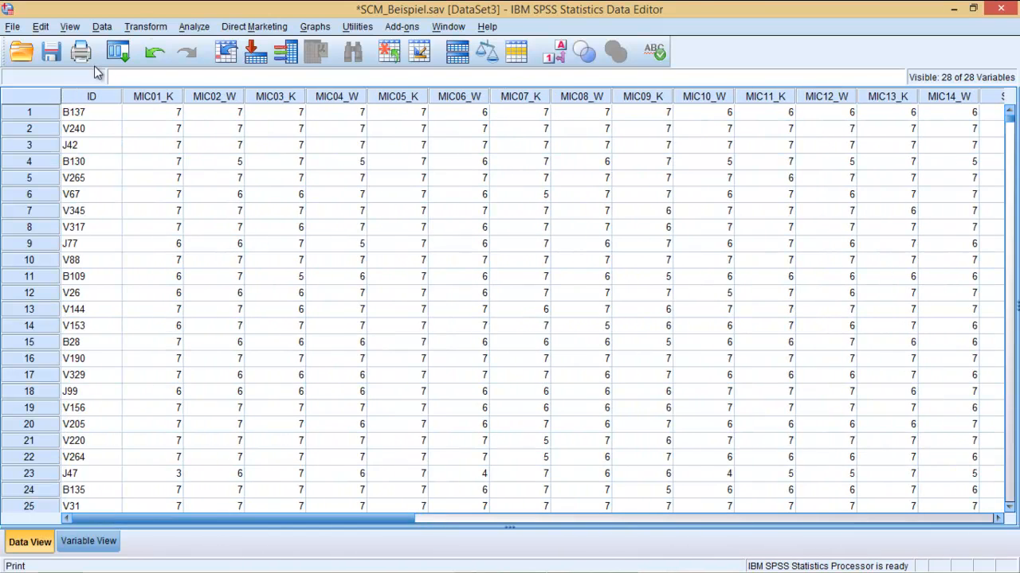
left_click(89, 542)
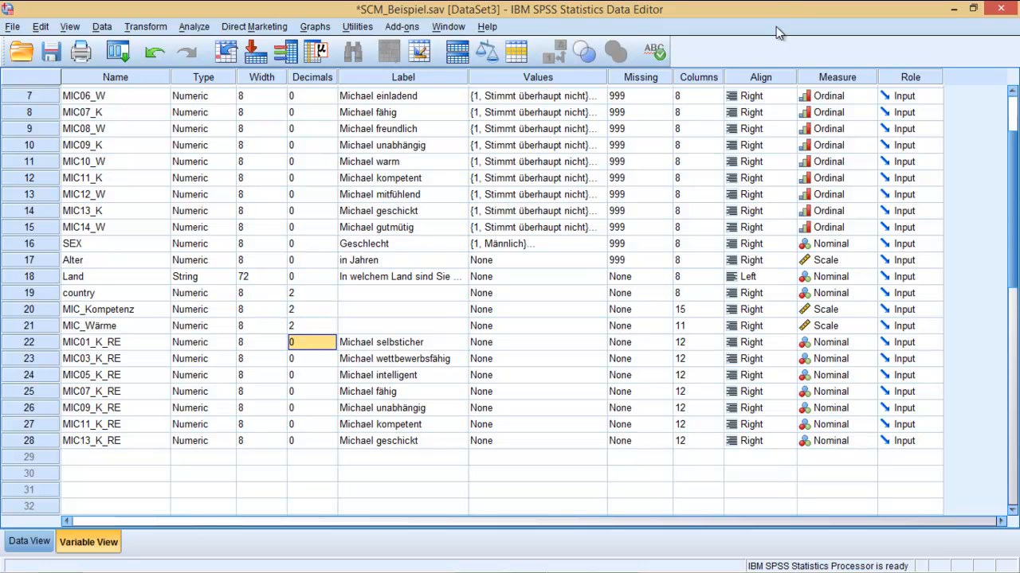
mouse_move(694, 78)
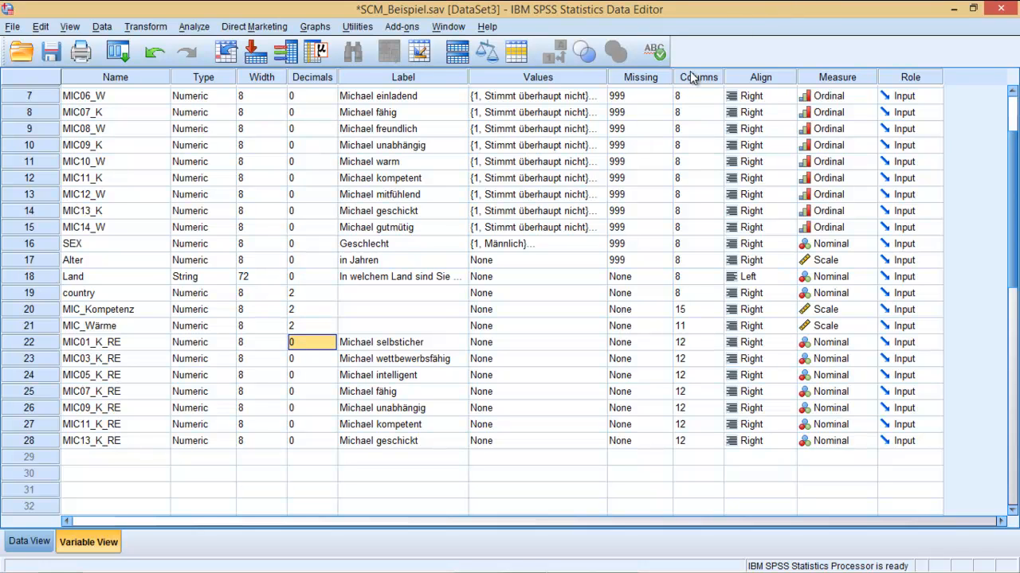
mouse_move(213, 345)
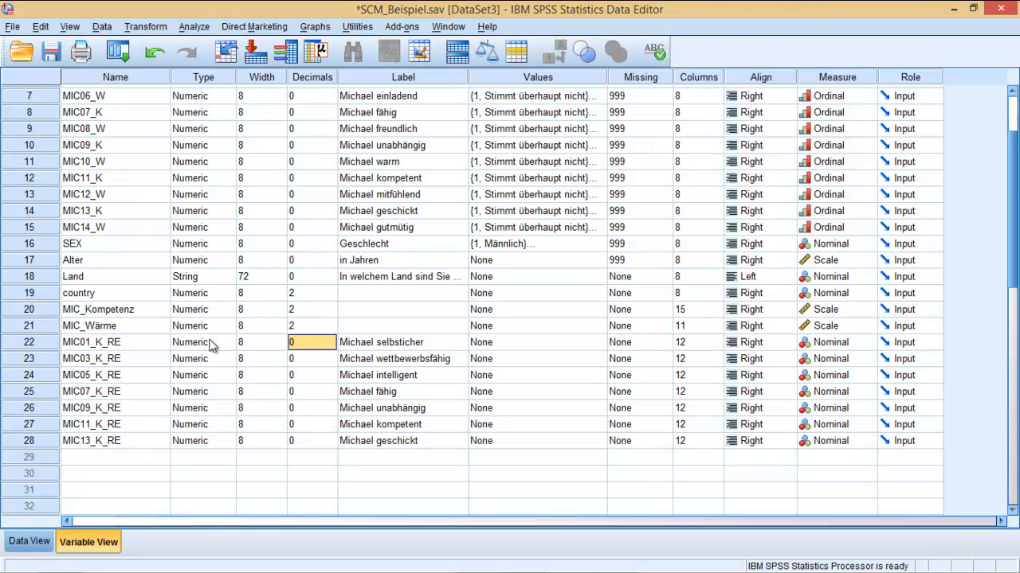
scroll("up", 3)
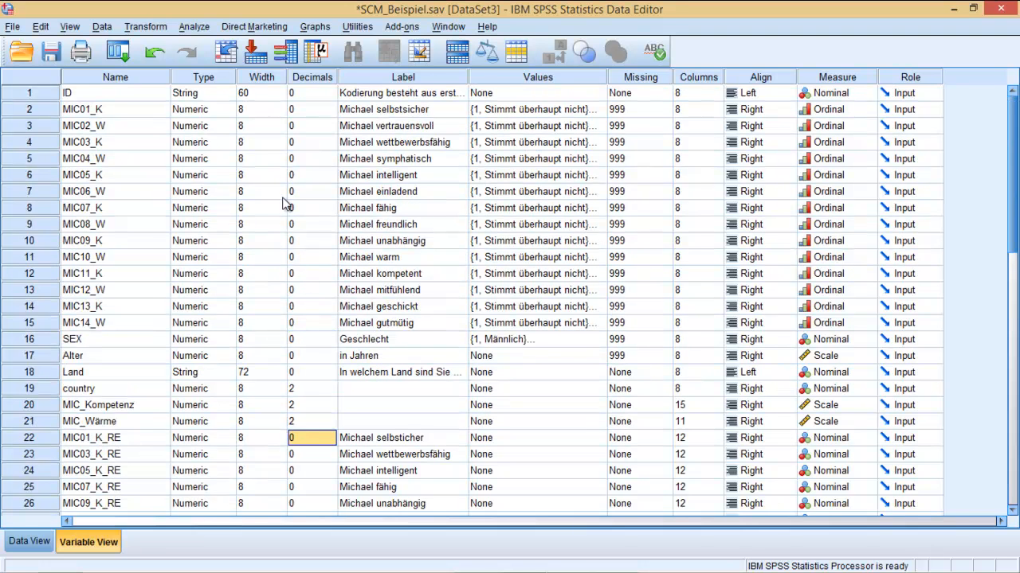
mouse_move(351, 303)
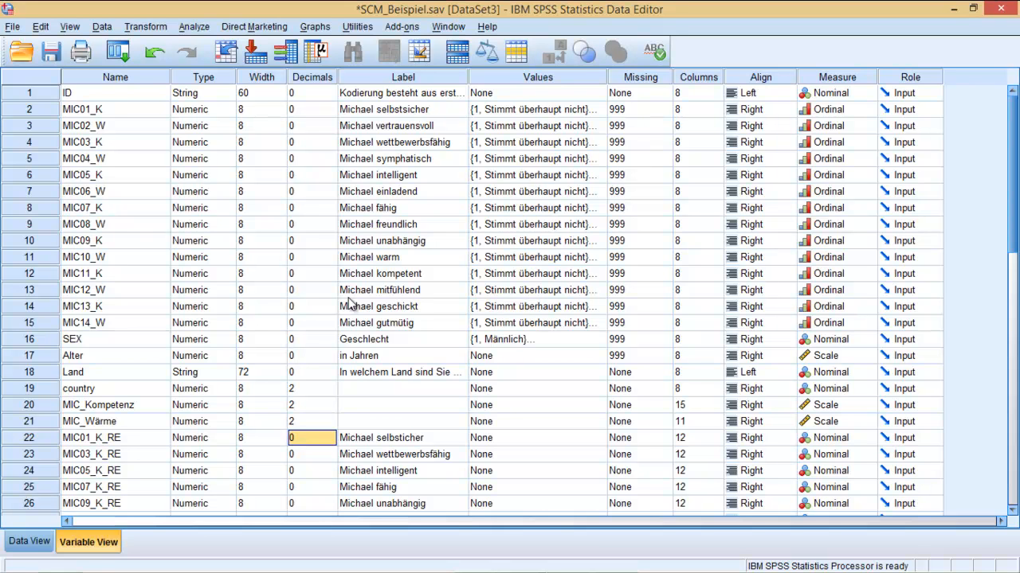
mouse_move(773, 32)
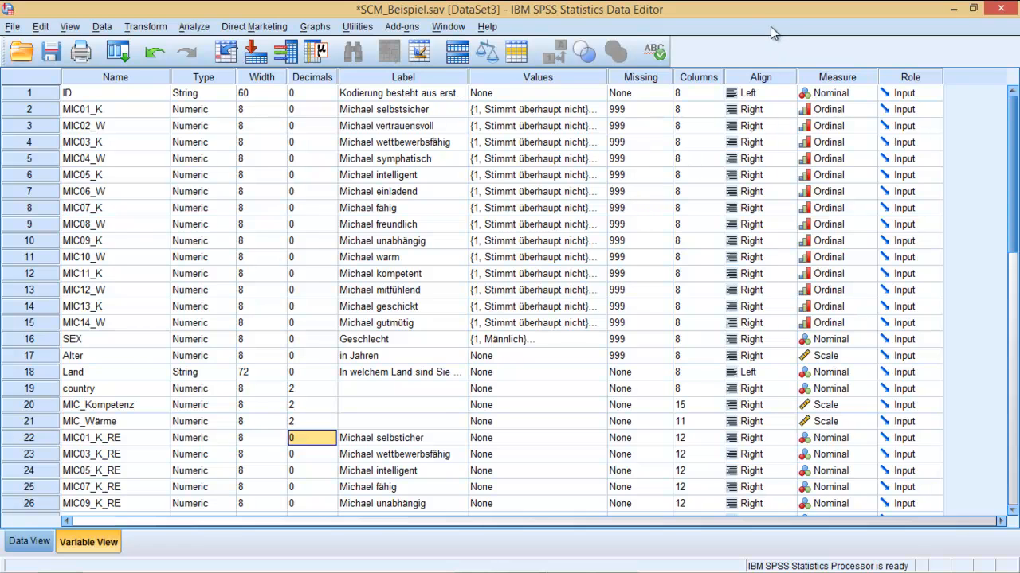